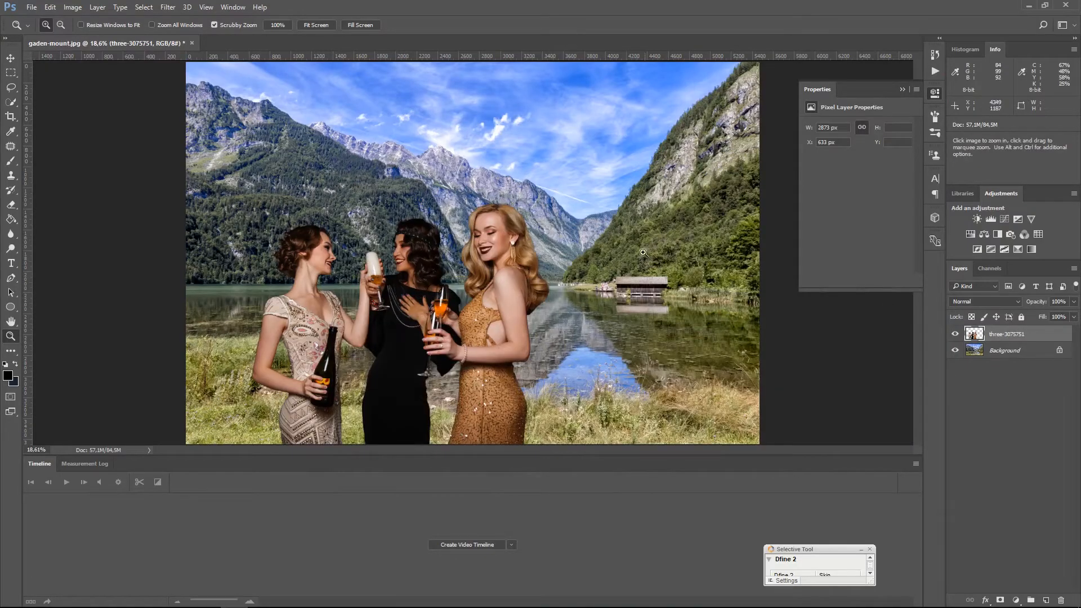
- Toggle the women layer's visibility to compare, then fill a new layer with 50% gray
click(956, 333)
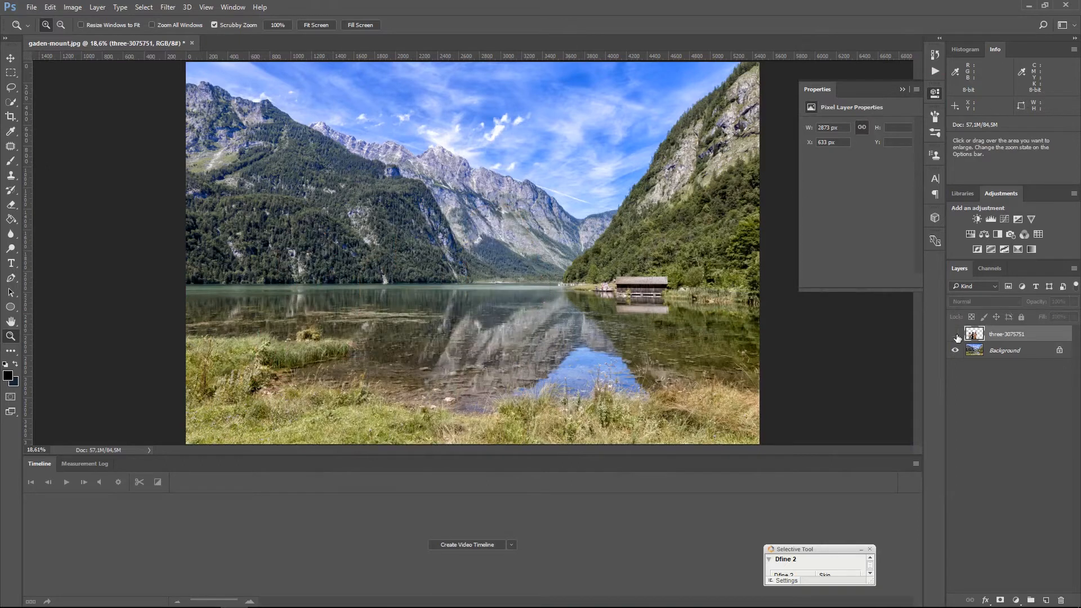
click(957, 335)
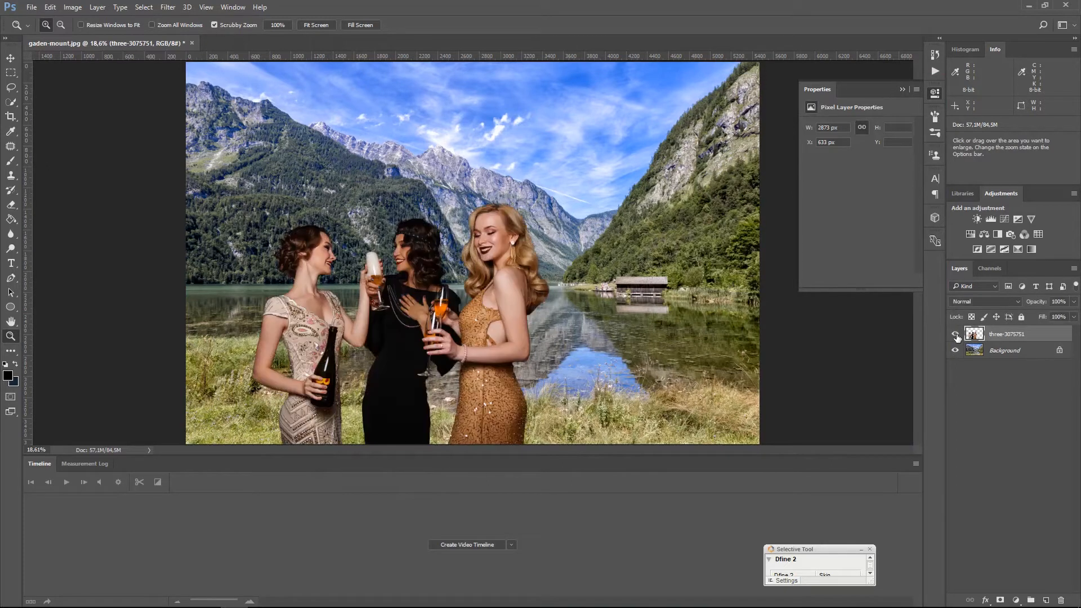
click(956, 333)
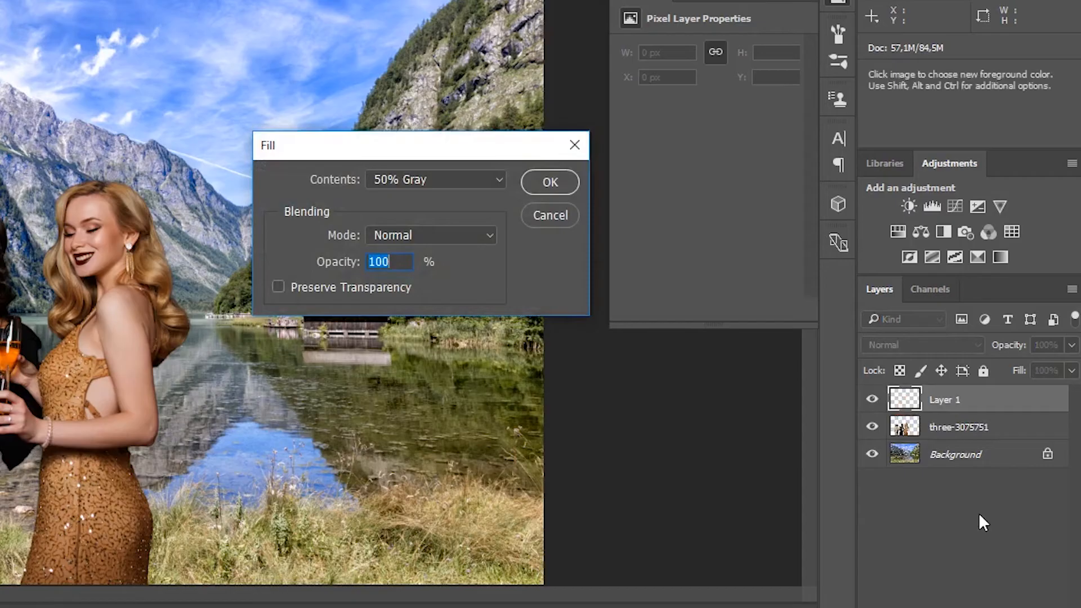
mouse_move(413, 186)
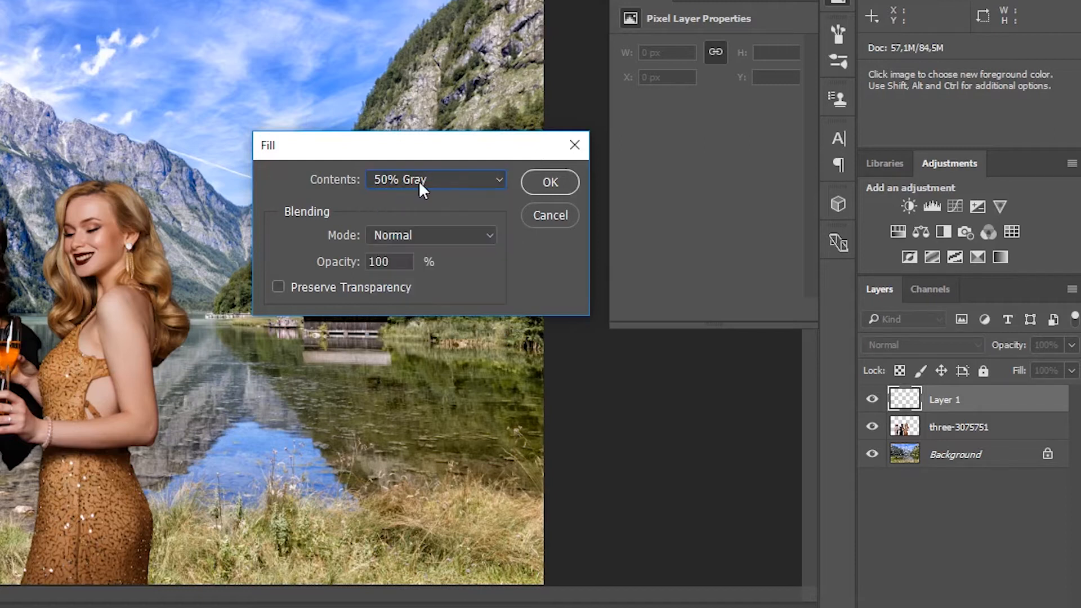
mouse_move(549, 213)
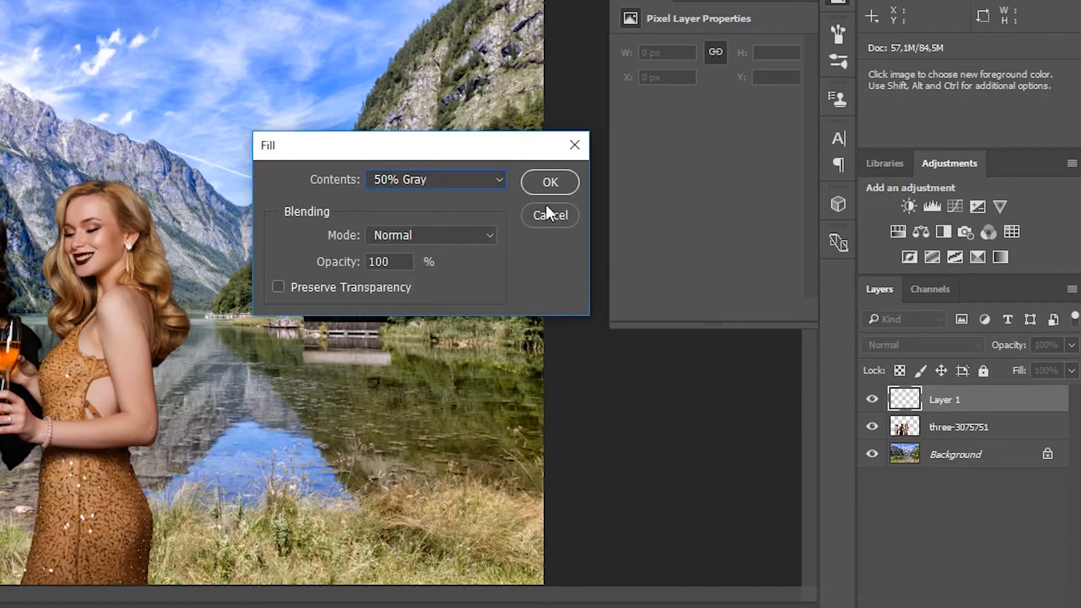
click(550, 182)
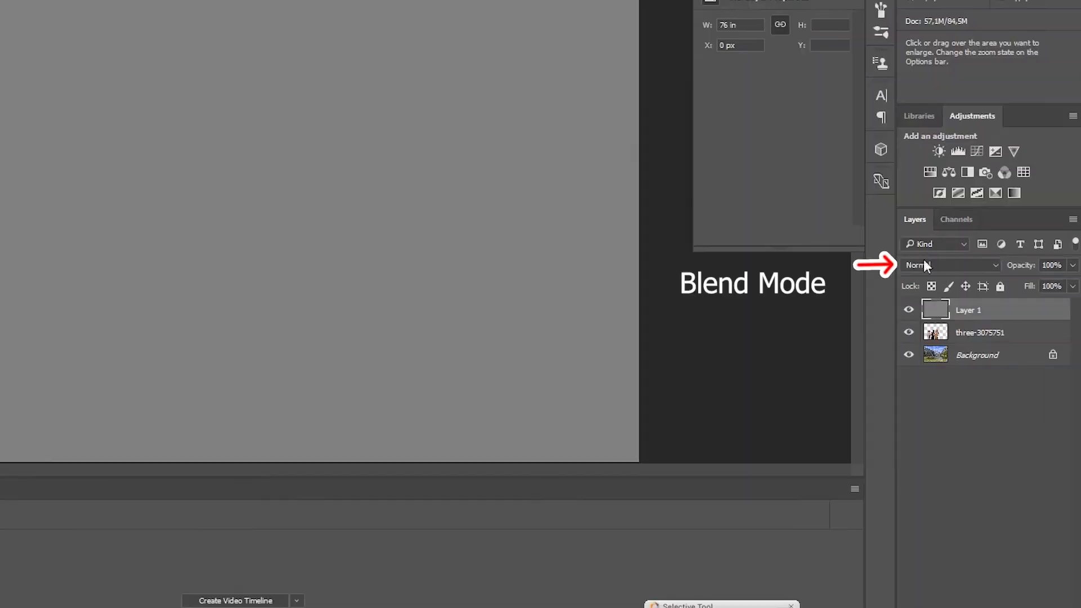
- Set the gray layer's blend mode to Luminosity
click(951, 264)
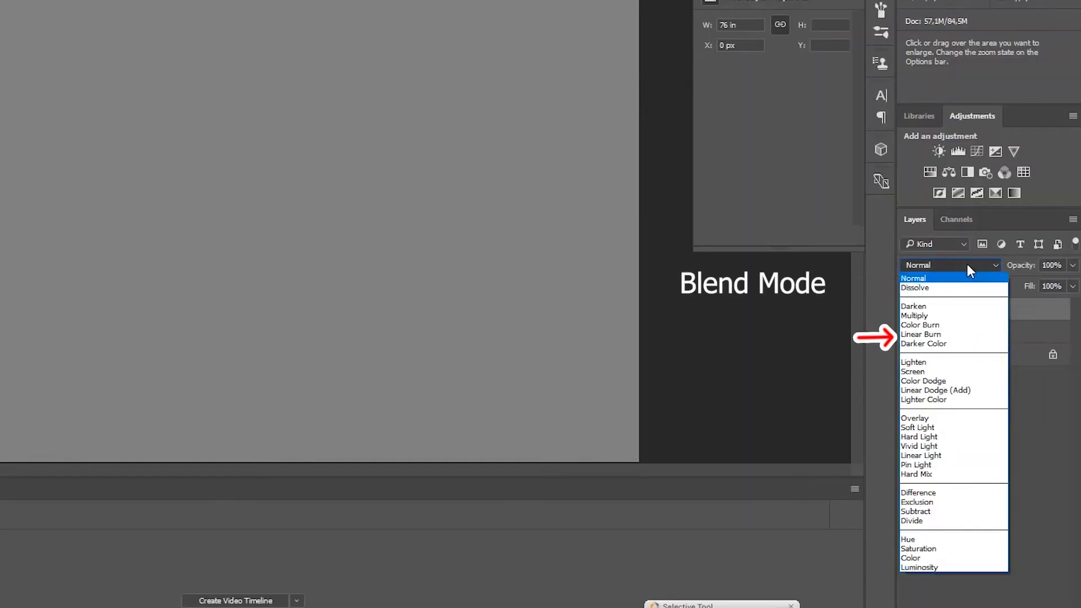
mouse_move(919, 567)
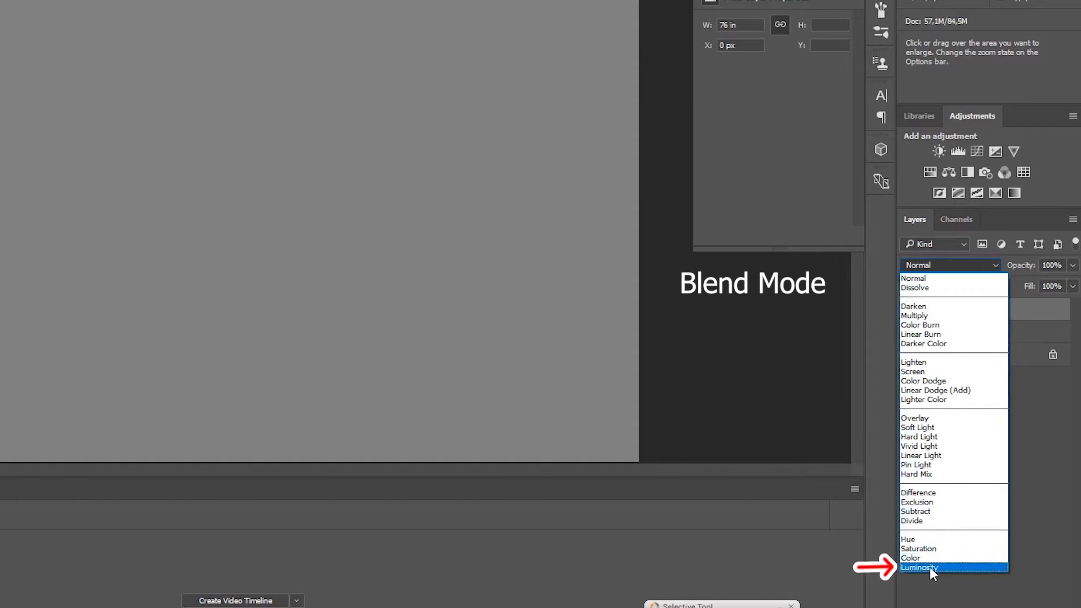
click(919, 566)
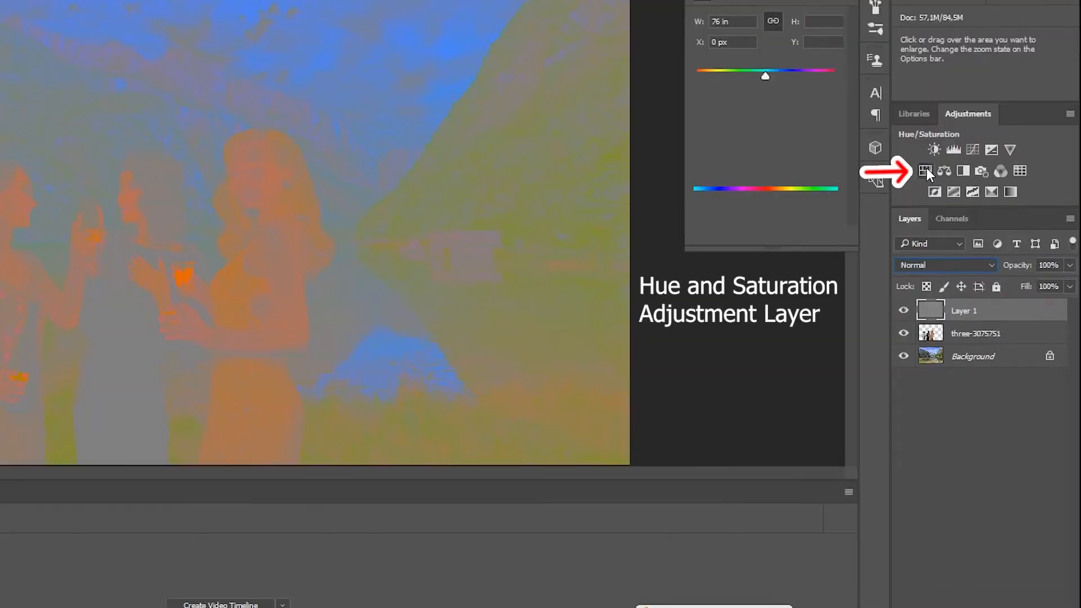
- Add a Hue/Saturation adjustment layer and push its Saturation to +100
click(925, 171)
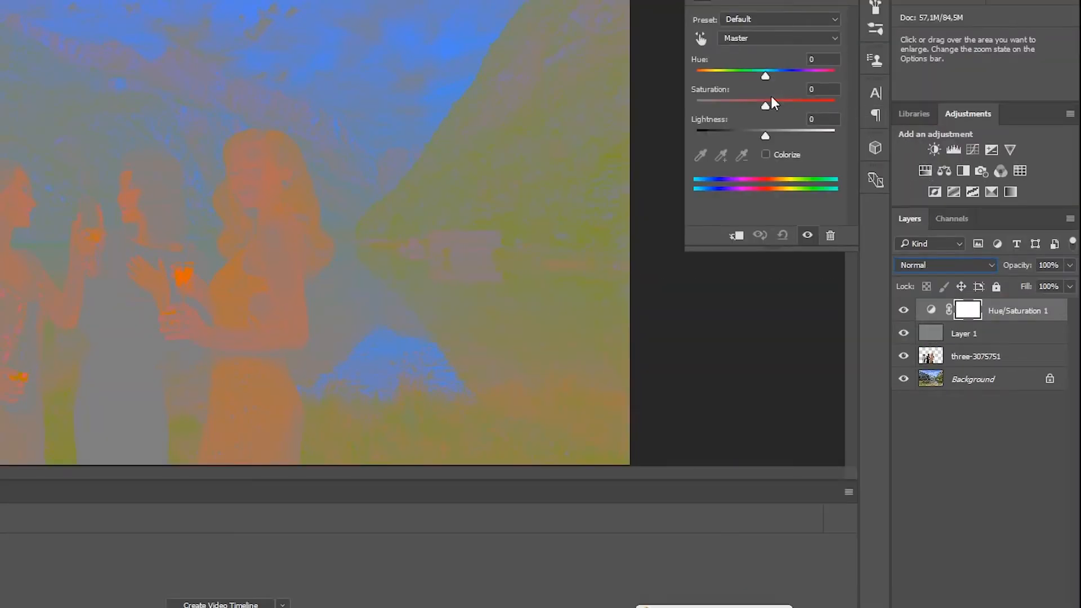
drag(764, 104, 782, 104)
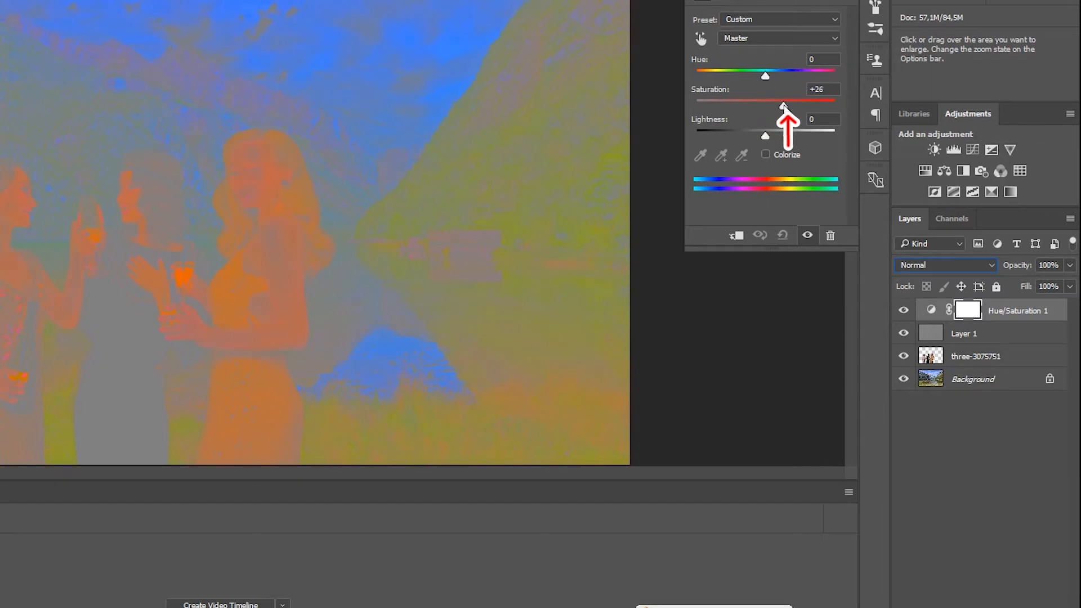
drag(784, 102, 834, 101)
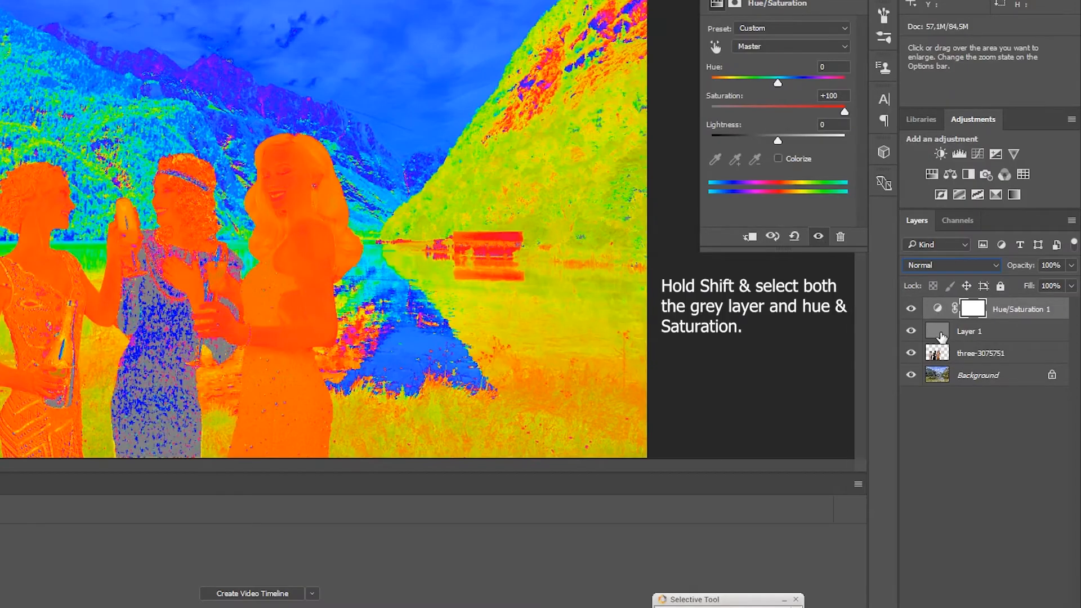
- Group the gray layer and Hue/Saturation 1 into Group 1 with Ctrl+G
click(972, 332)
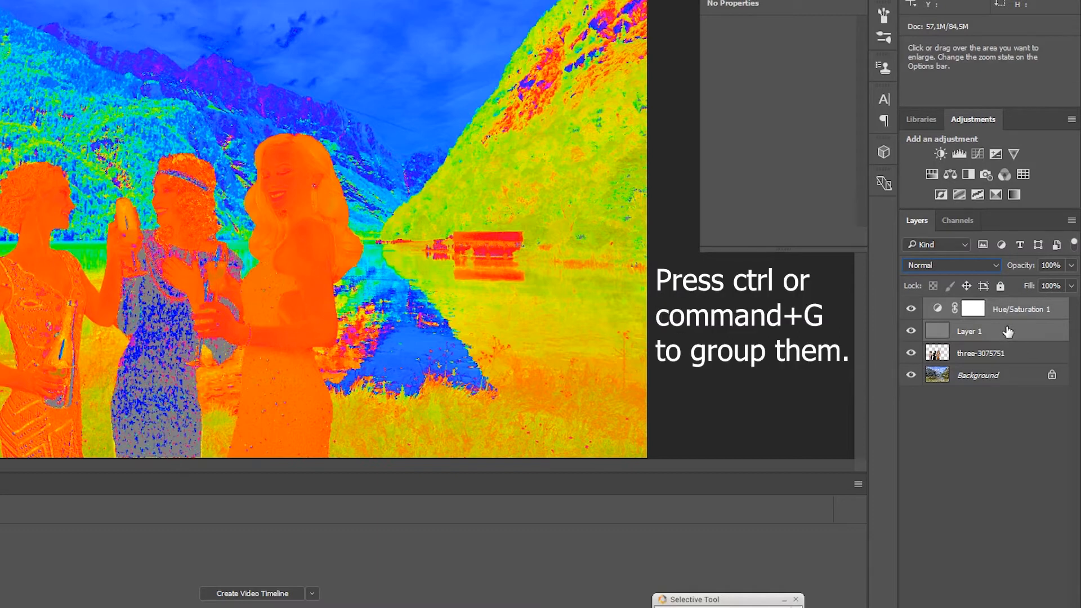
key(ctrl+g)
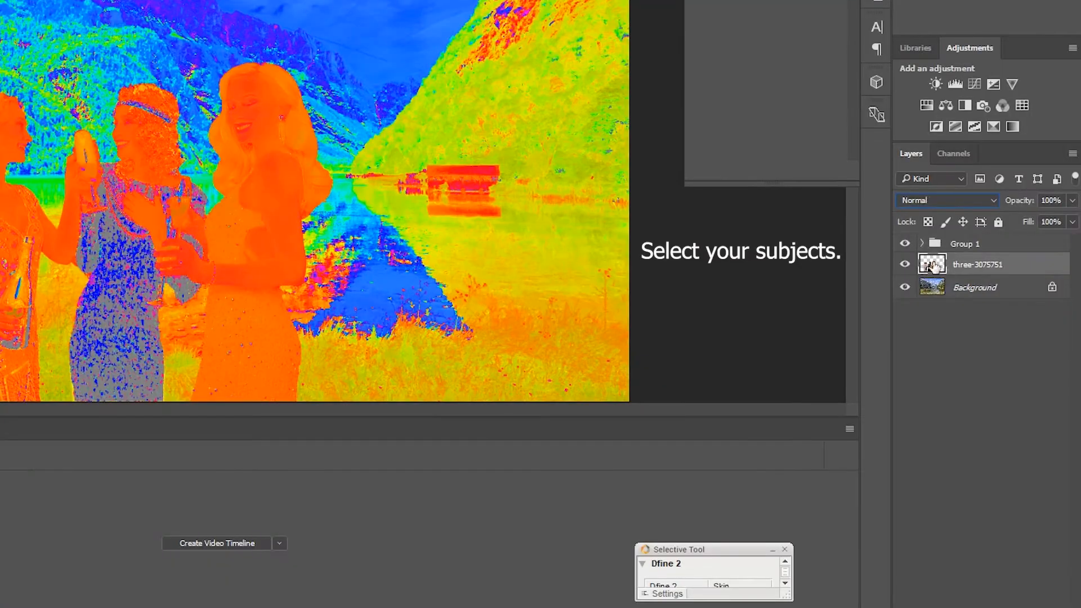
- Add a Color Balance adjustment above the three-3075751 layer and clip it to that layer
click(946, 105)
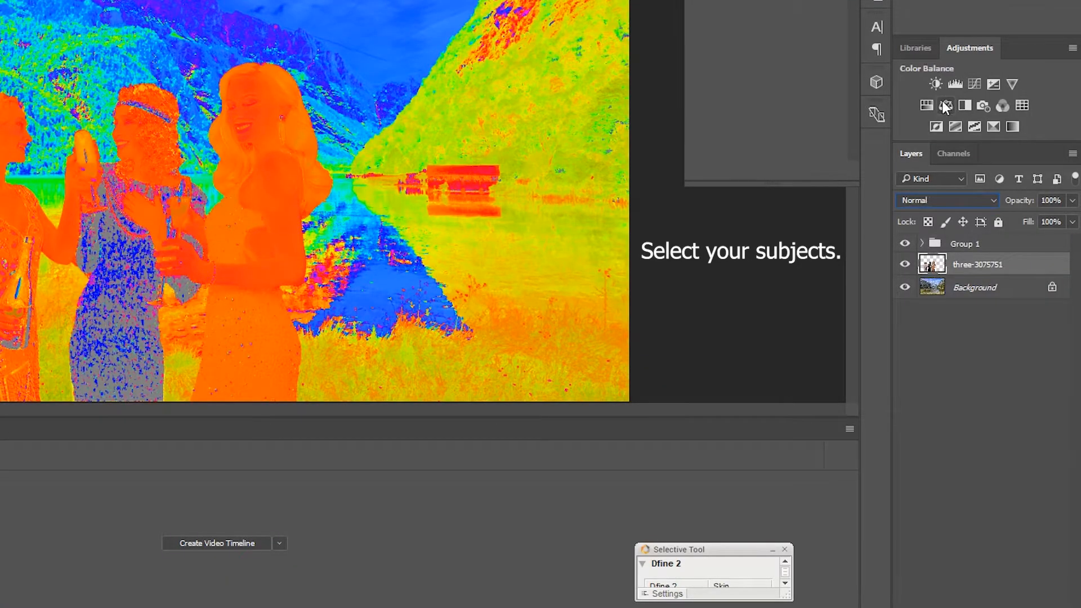
click(946, 106)
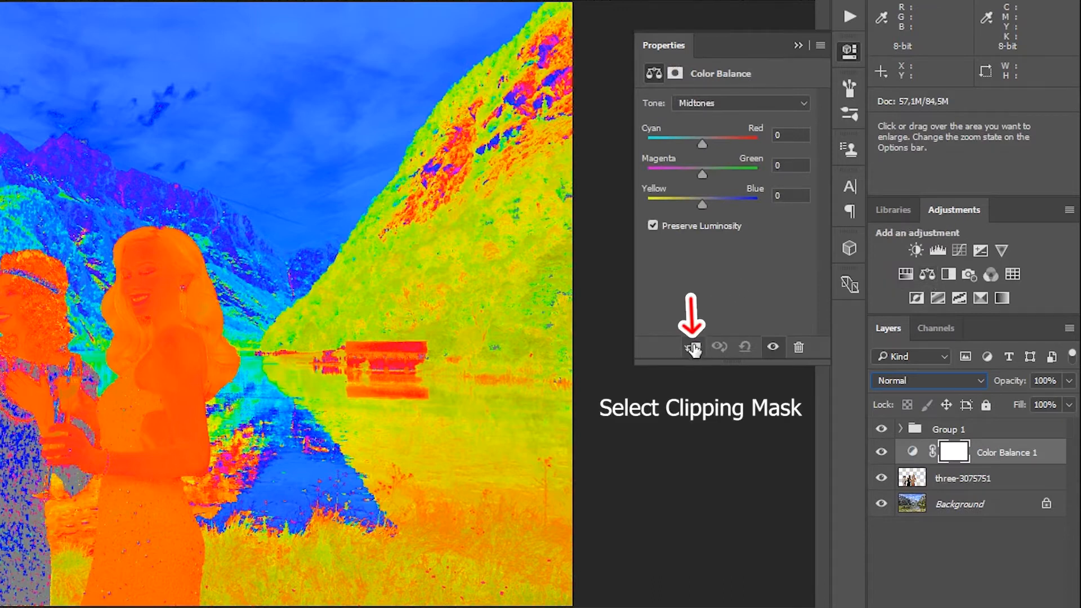
click(693, 347)
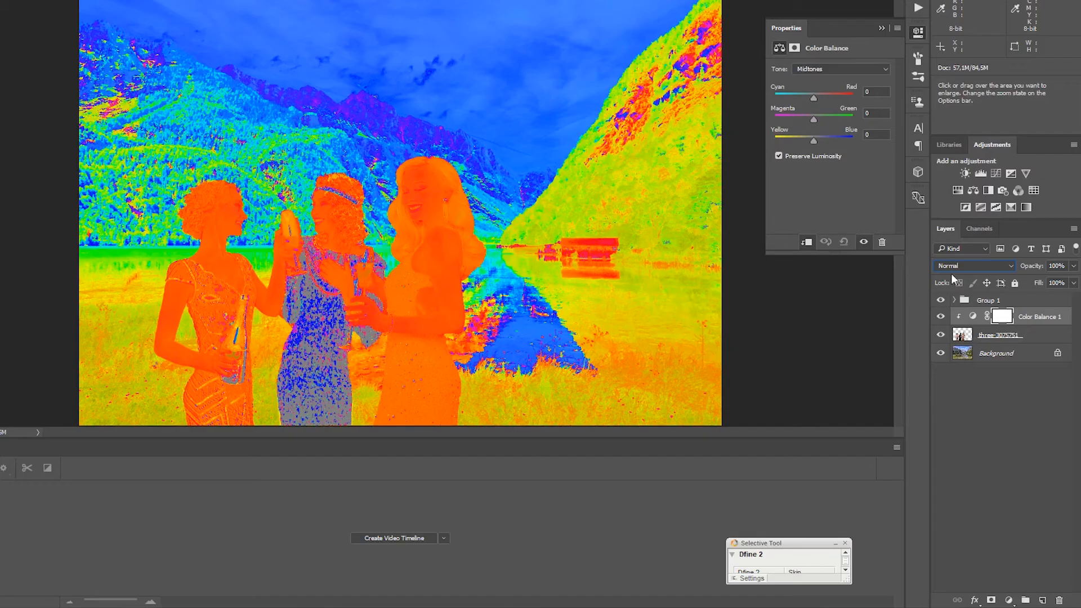
- Set the Midtones Cyan–Red balance to about -45
click(840, 69)
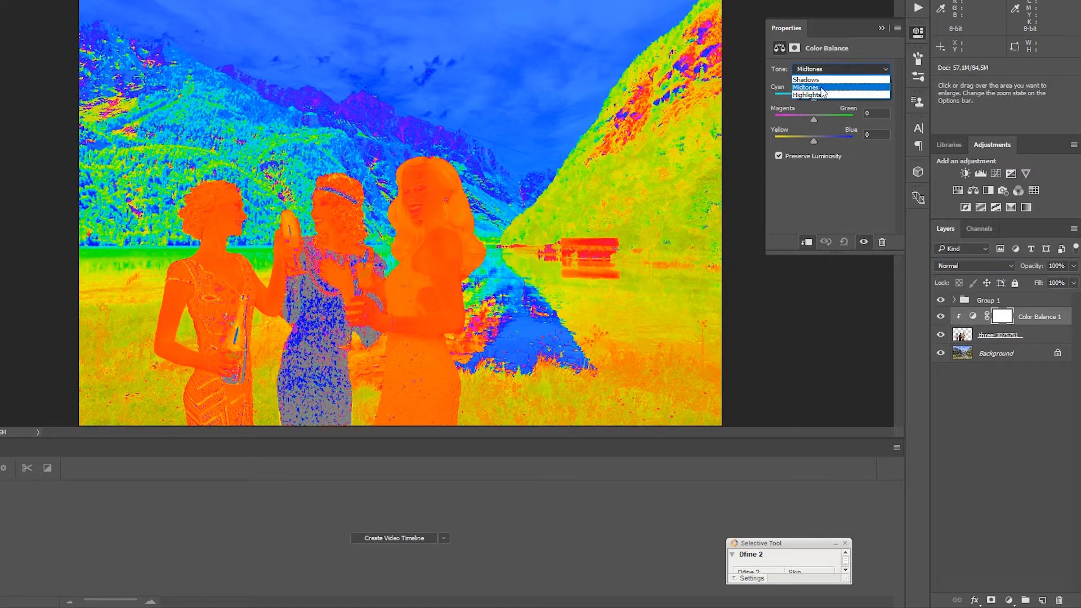
click(805, 87)
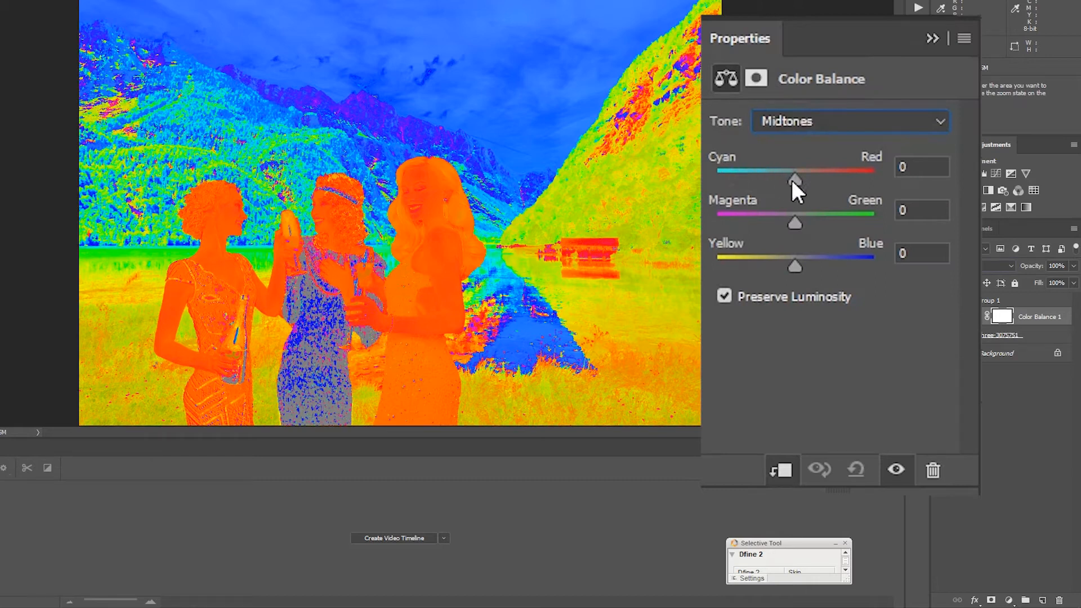
drag(794, 178, 791, 178)
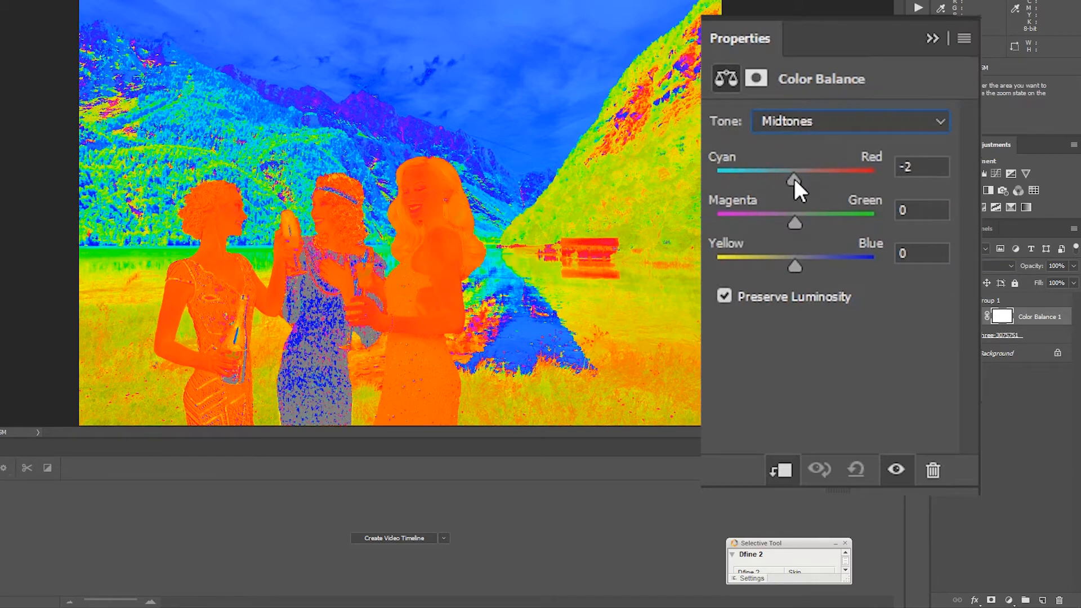
drag(793, 178, 781, 178)
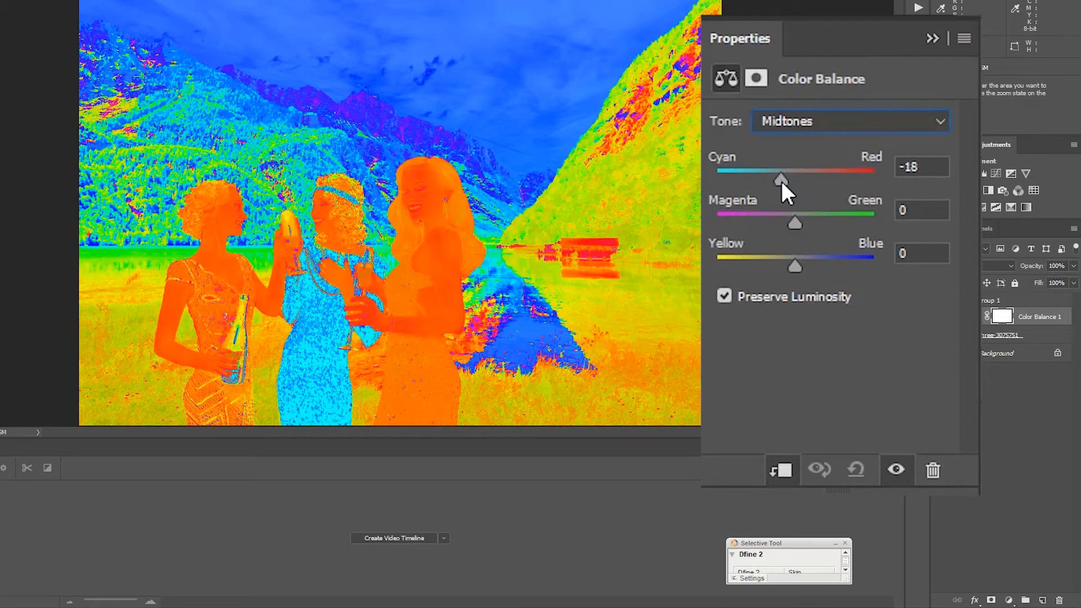
drag(781, 179, 766, 179)
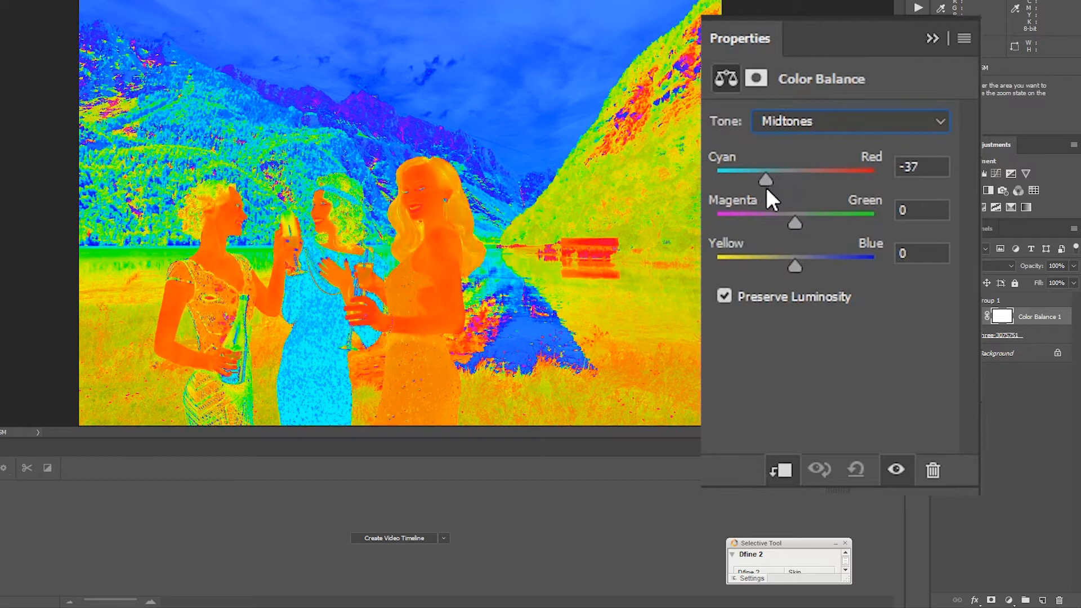
drag(765, 179, 758, 179)
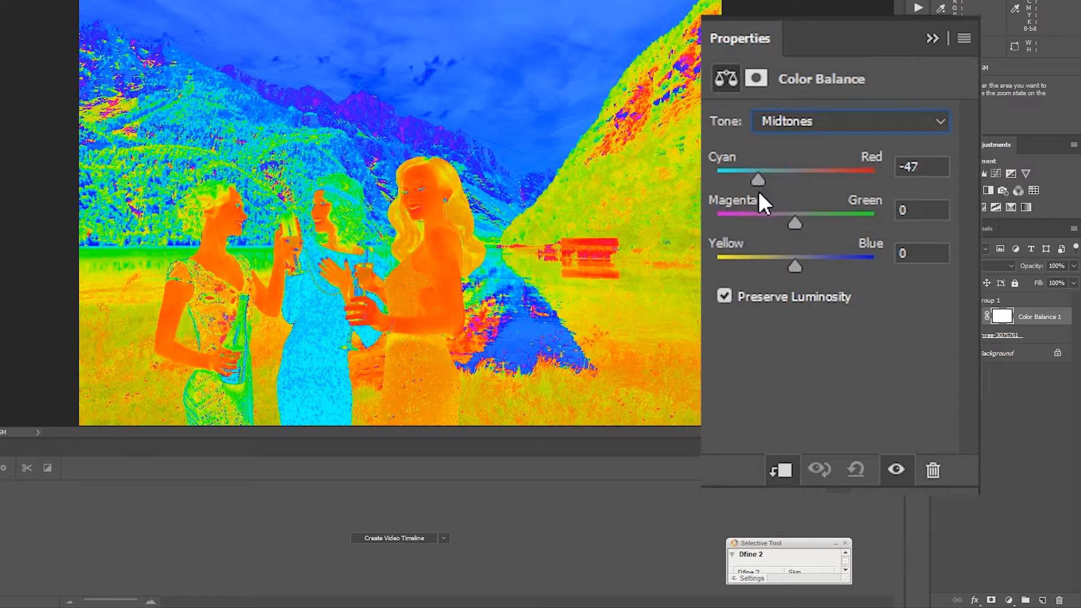
drag(756, 179, 761, 179)
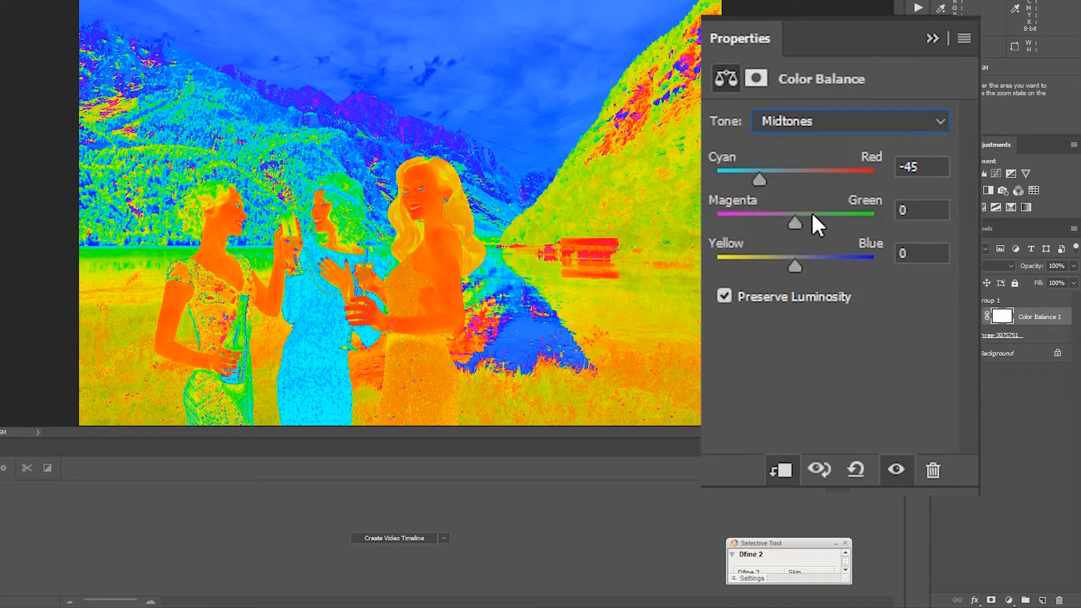
- Switch Tone to Highlights and drag Cyan–Red to -39
click(849, 121)
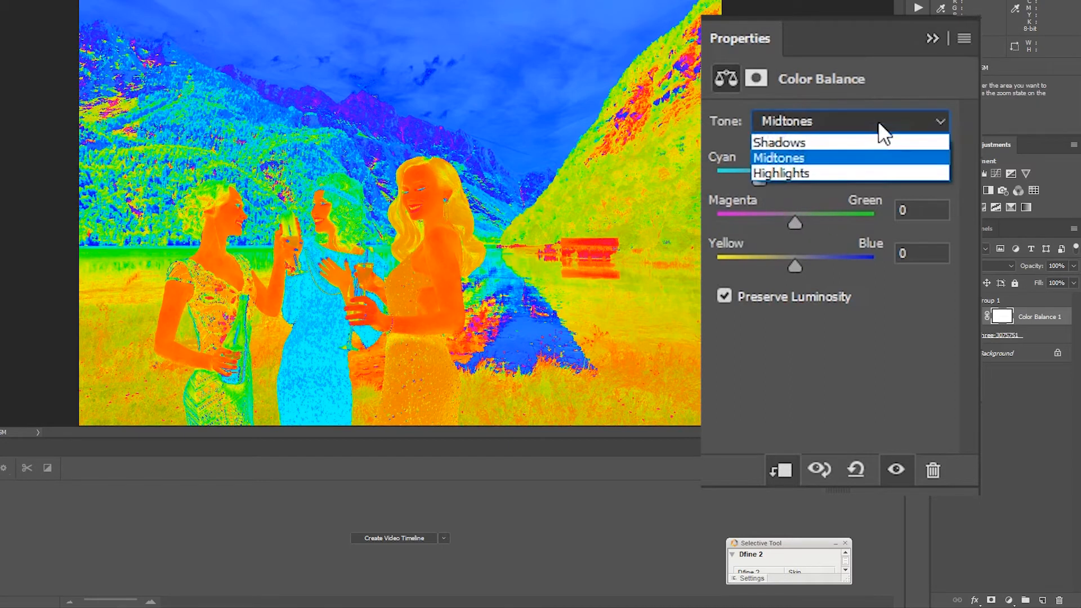
click(781, 174)
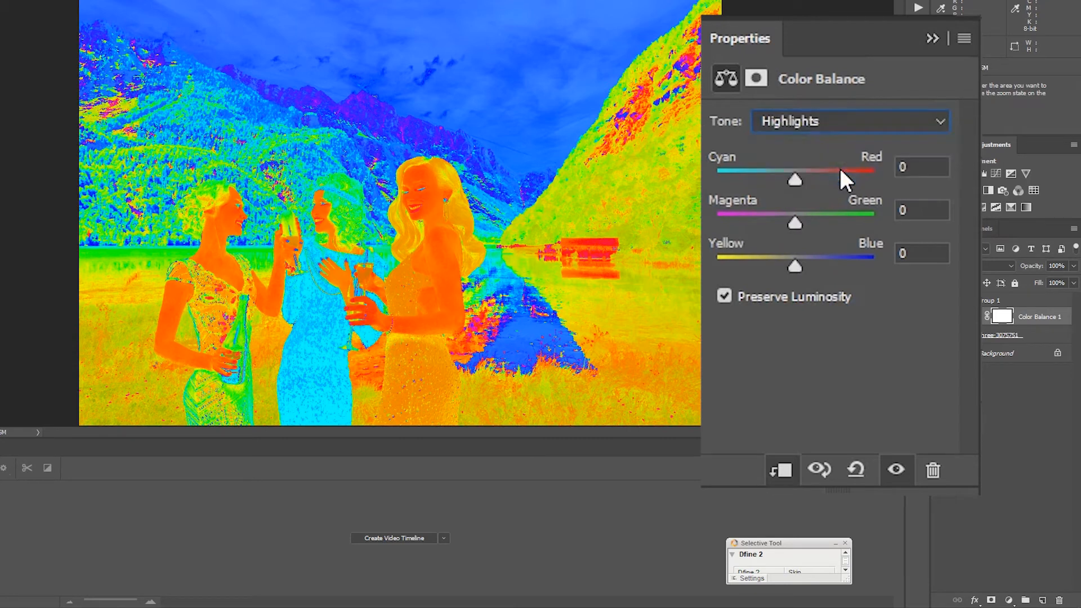
mouse_move(818, 178)
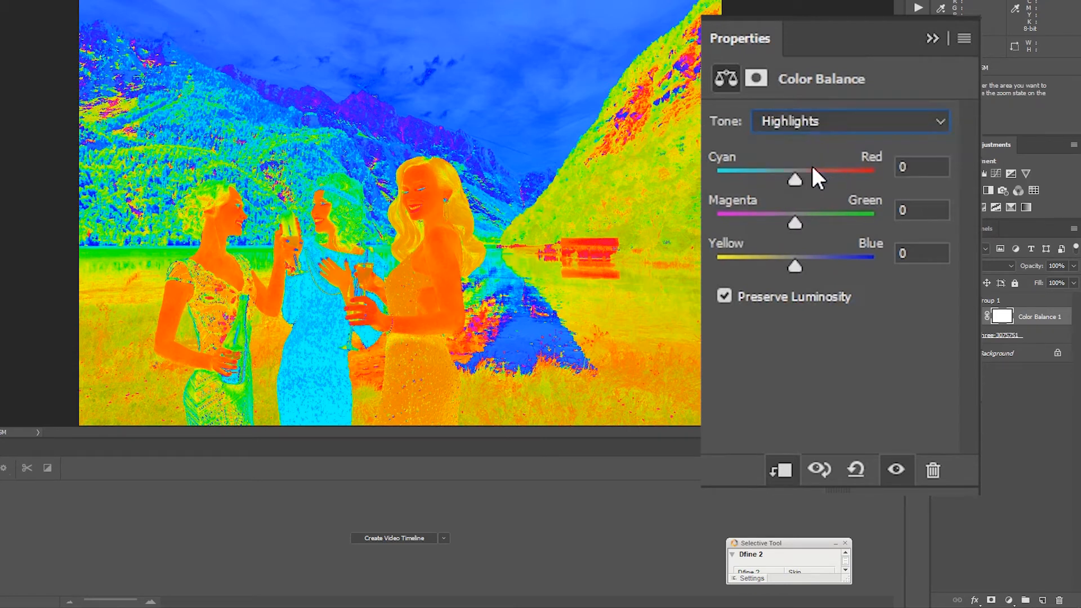
drag(794, 179, 781, 179)
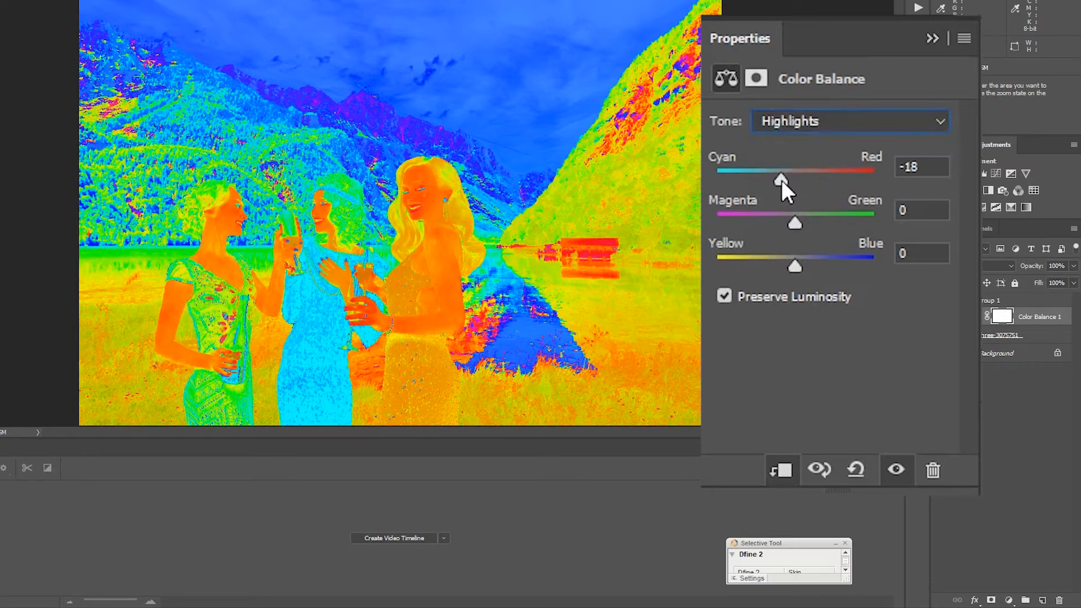
drag(783, 179, 772, 179)
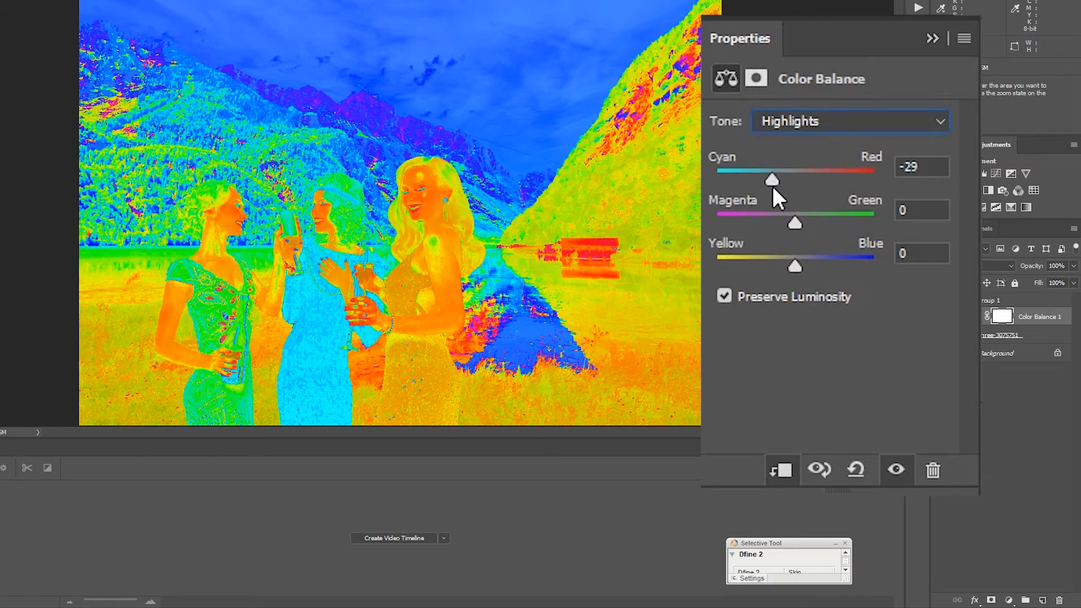
drag(772, 181, 764, 181)
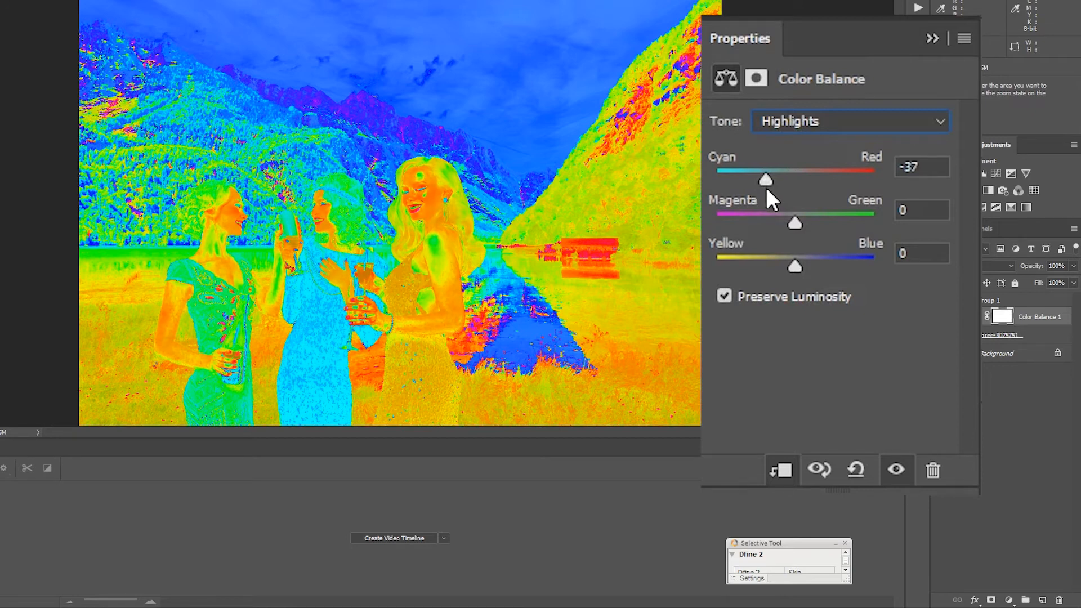
drag(766, 179, 764, 179)
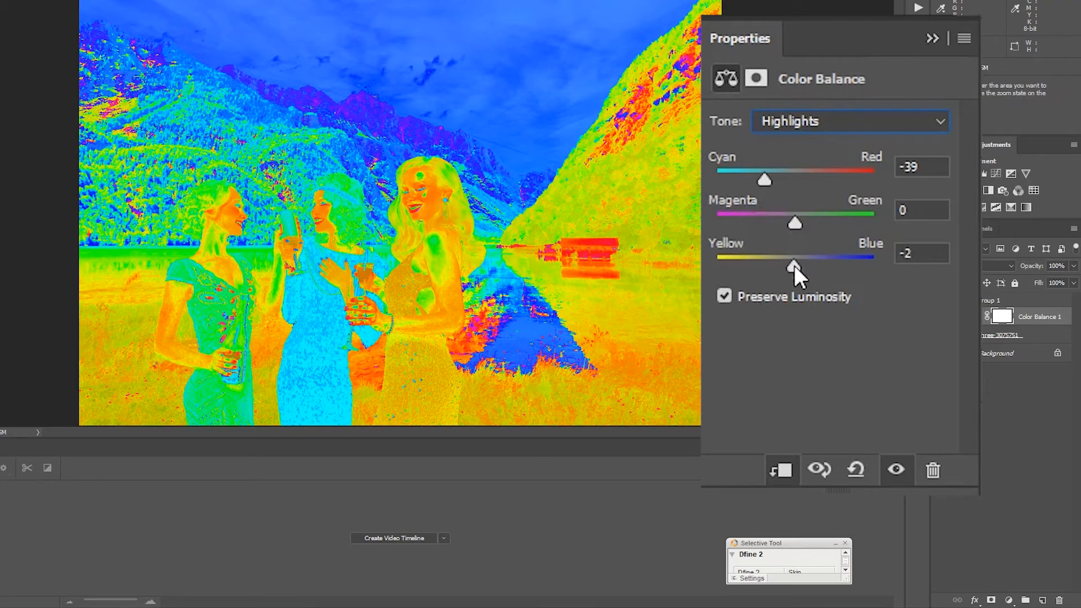
- Set the Highlights Yellow–Blue balance to +13
drag(792, 270, 805, 268)
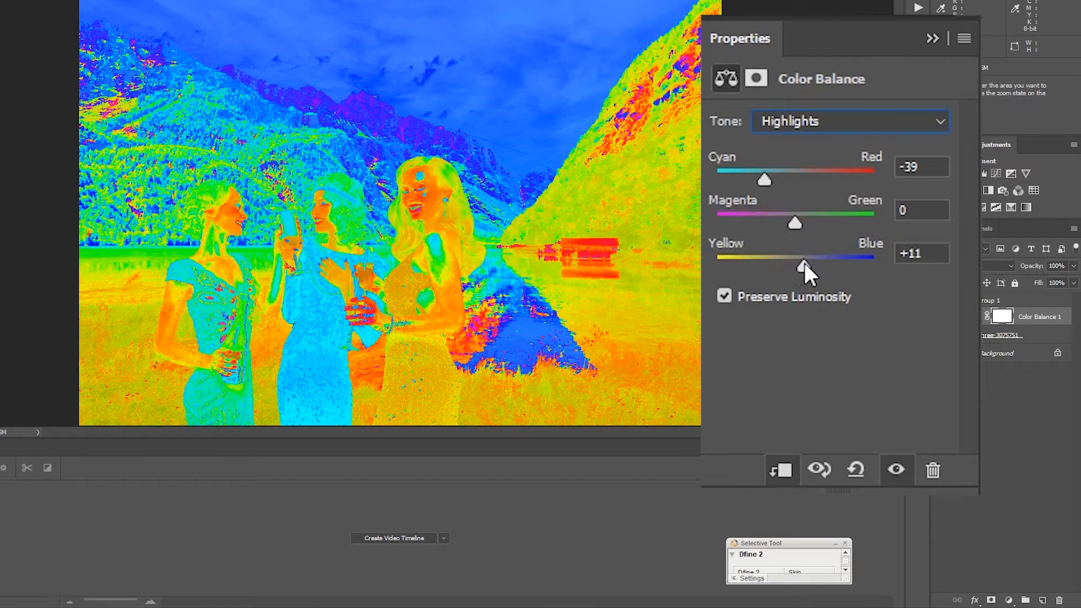
drag(803, 268, 813, 268)
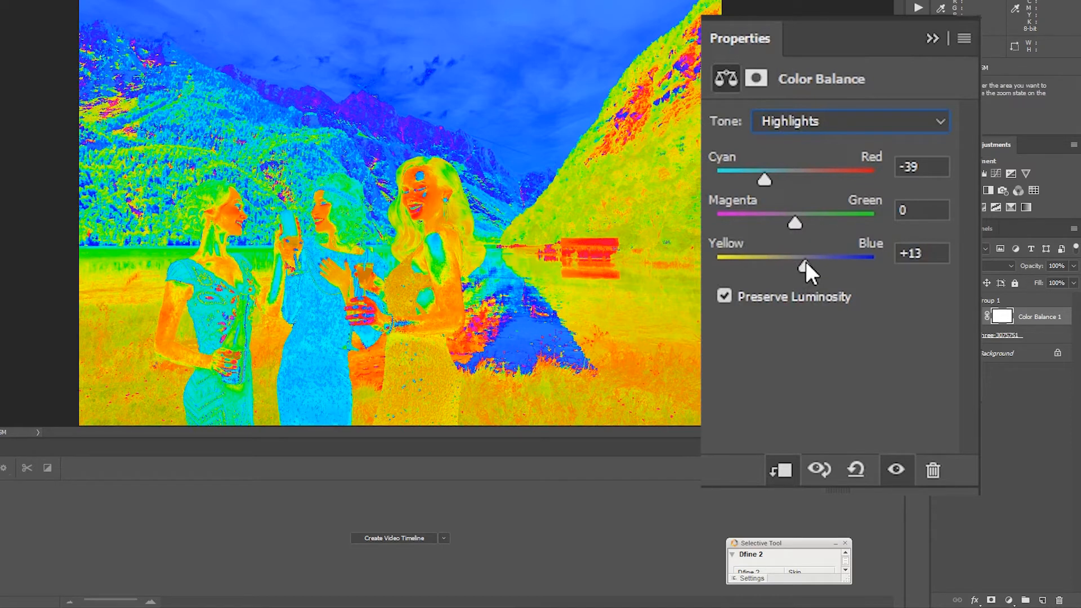
click(851, 120)
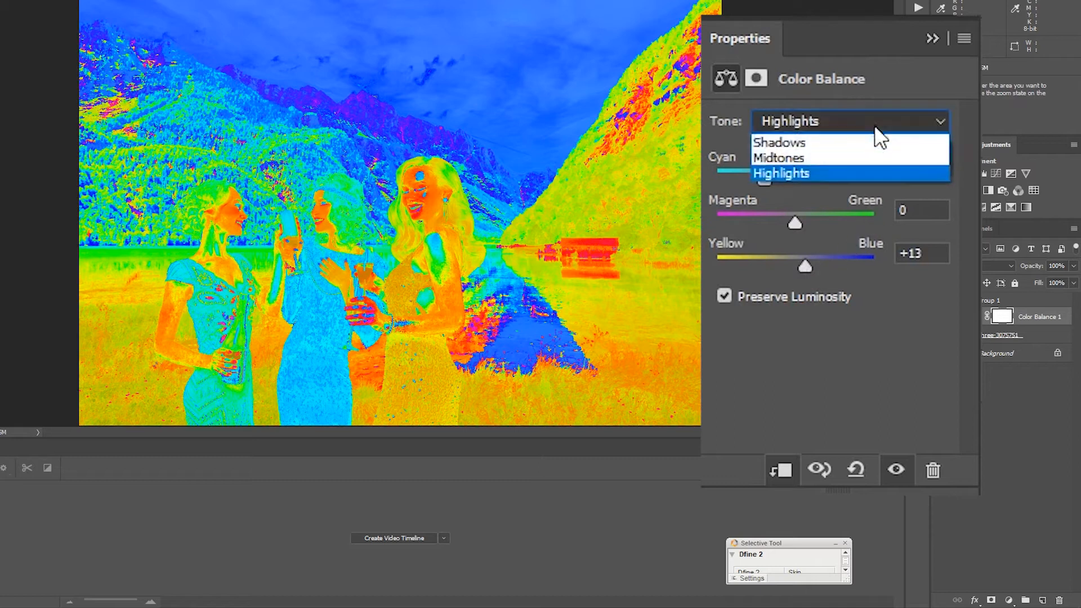
- Switch Tone to Shadows and nudge Cyan–Red to +5
click(778, 143)
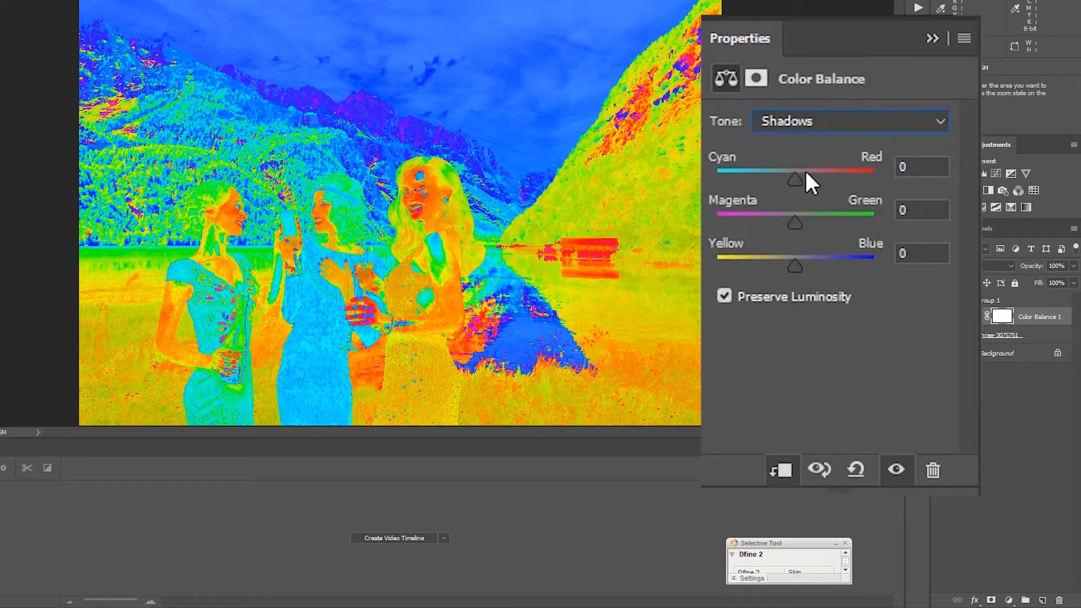
drag(794, 178, 796, 178)
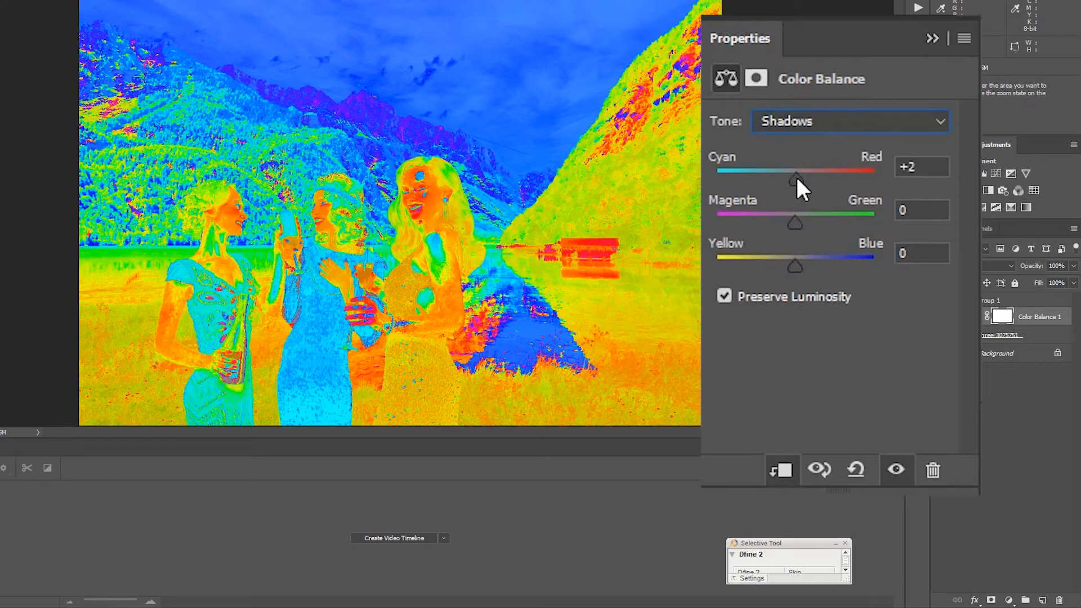
drag(792, 178, 796, 178)
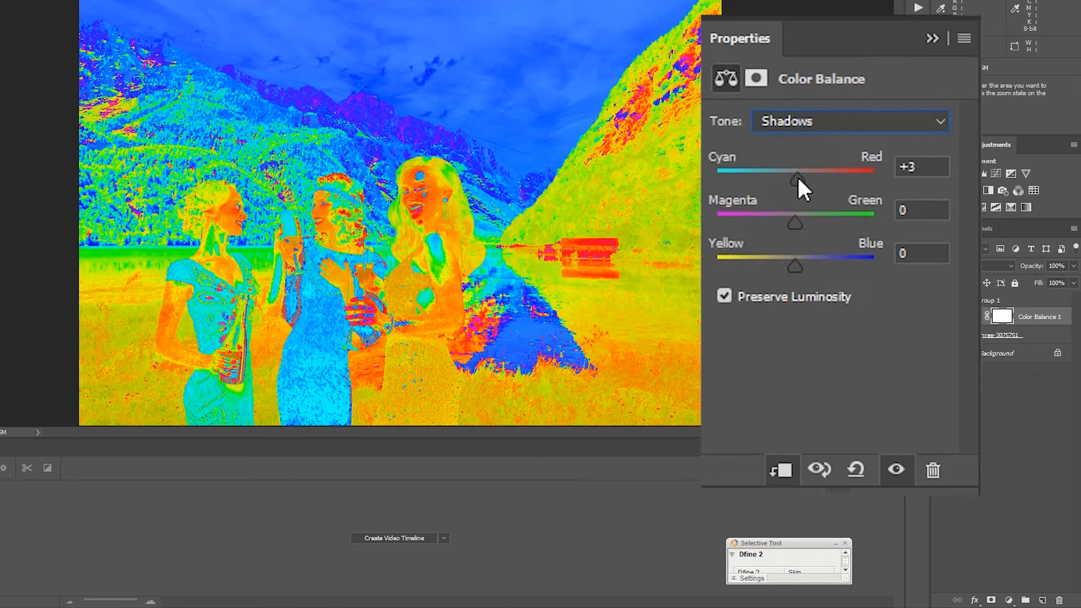
drag(793, 177, 800, 177)
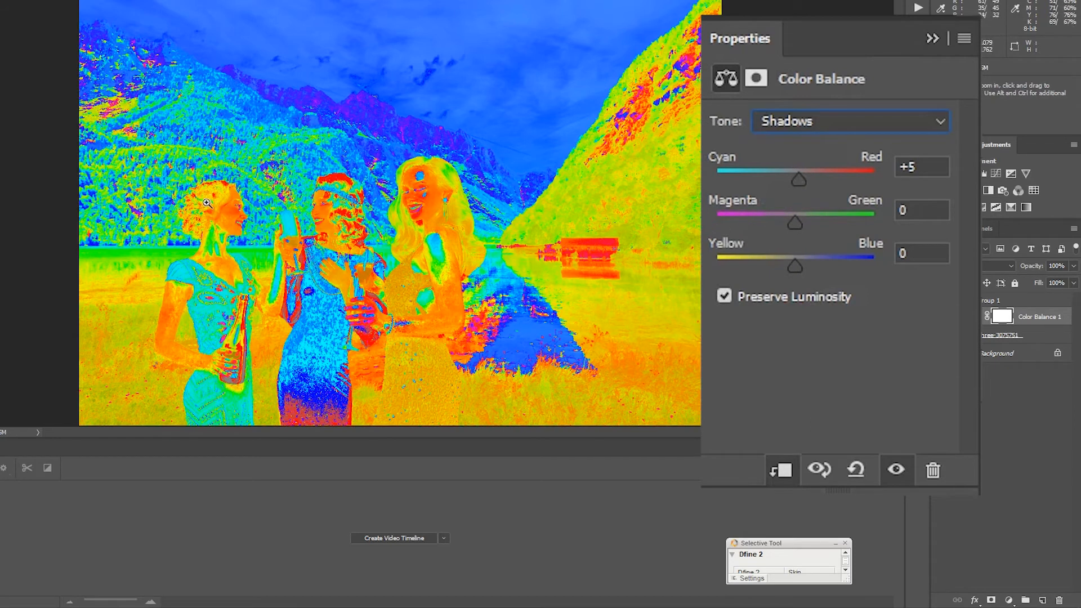
mouse_move(444, 205)
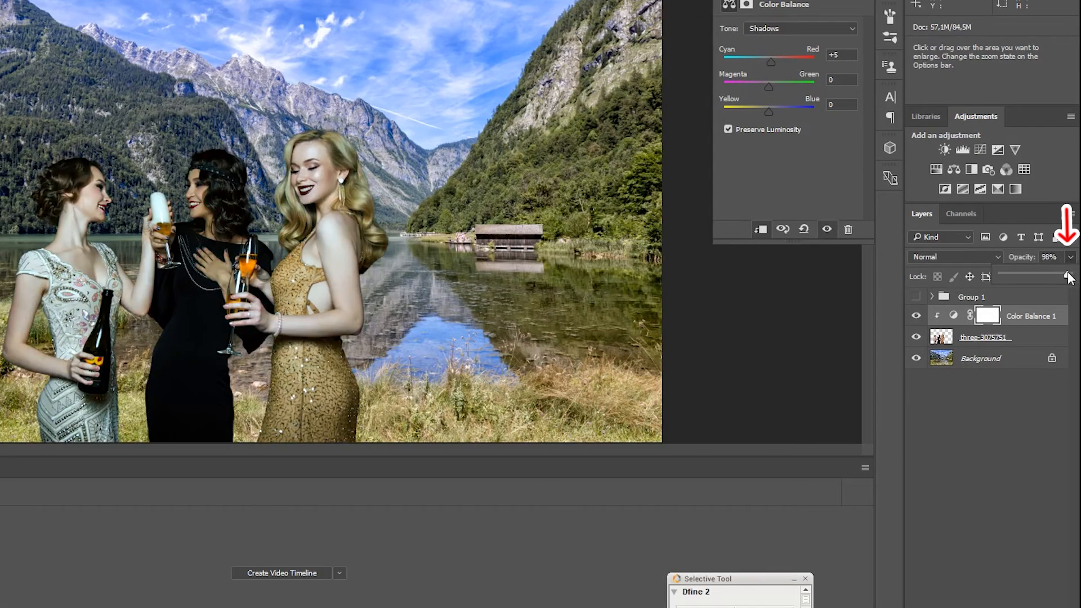
- Lower the Color Balance 1 layer opacity to about 83%
drag(1064, 277, 1009, 277)
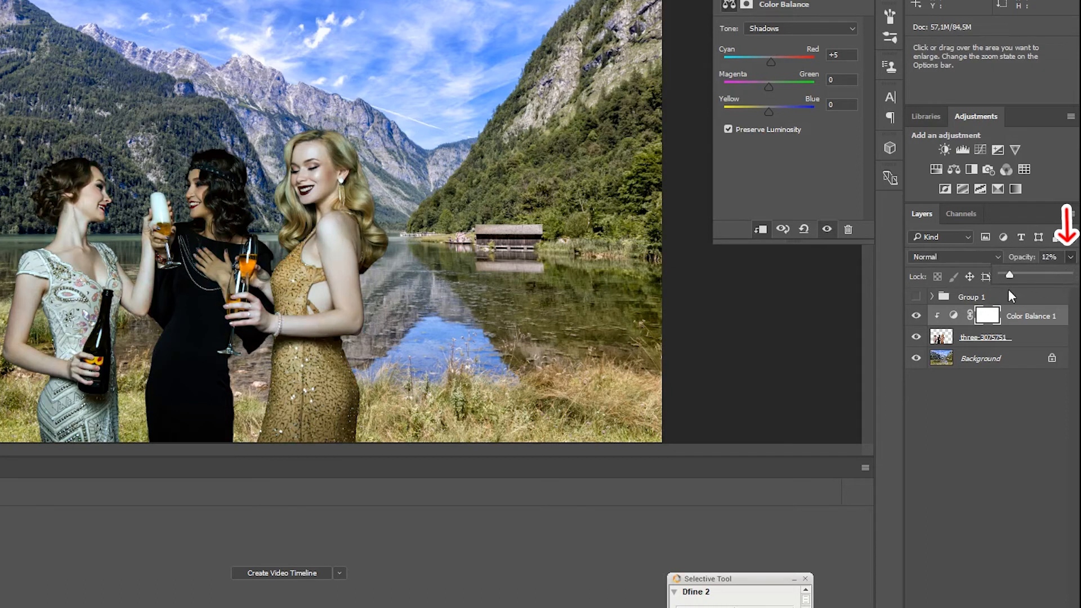
drag(1010, 275, 1033, 275)
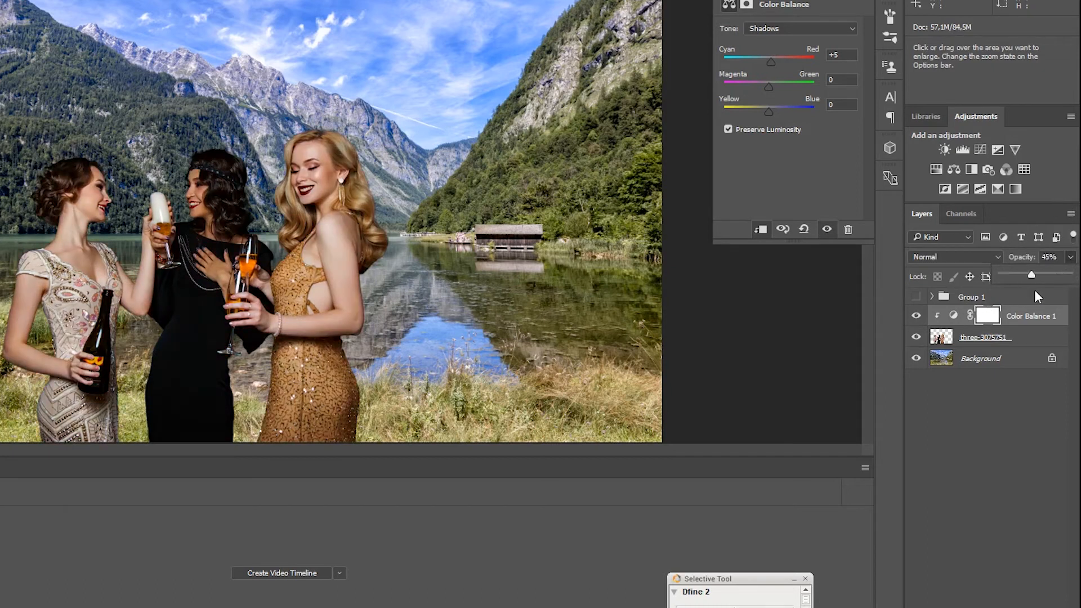
drag(1031, 275, 1055, 275)
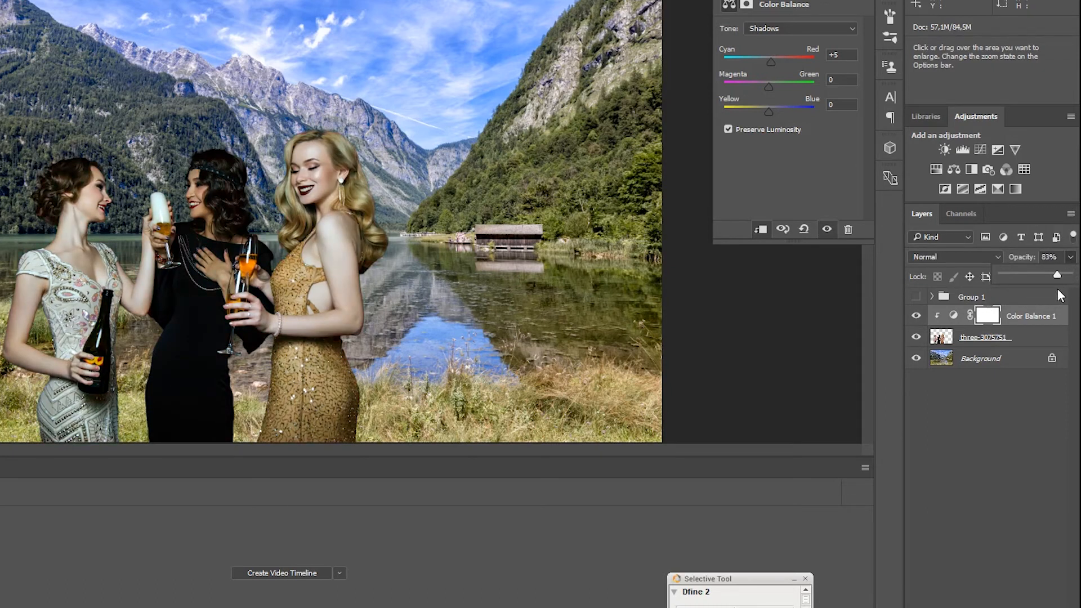
drag(1052, 275, 1068, 275)
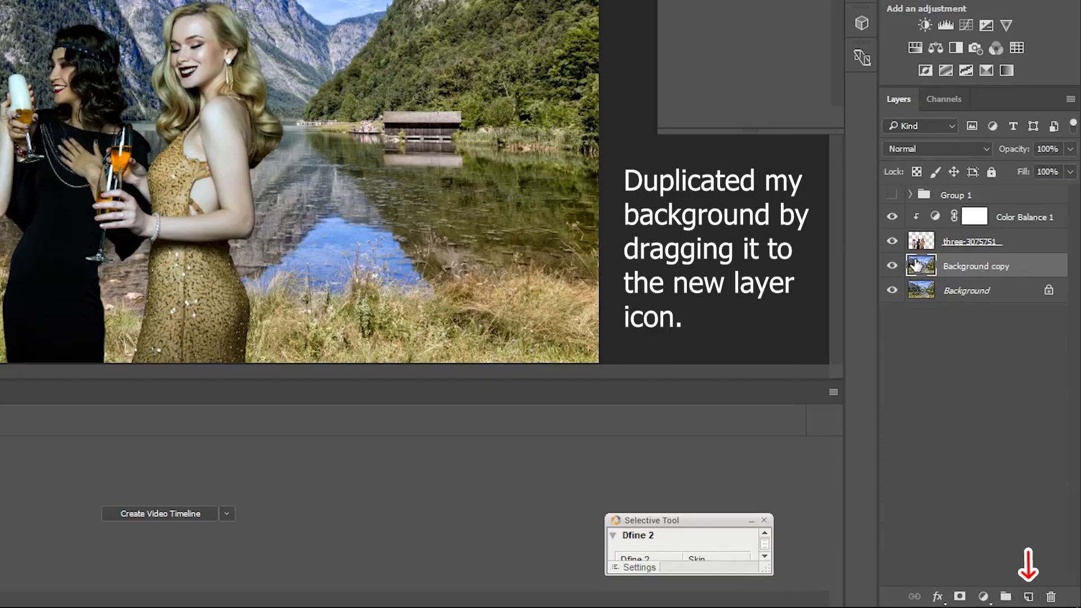
- Open the Filter menu for the Background copy layer
click(234, 9)
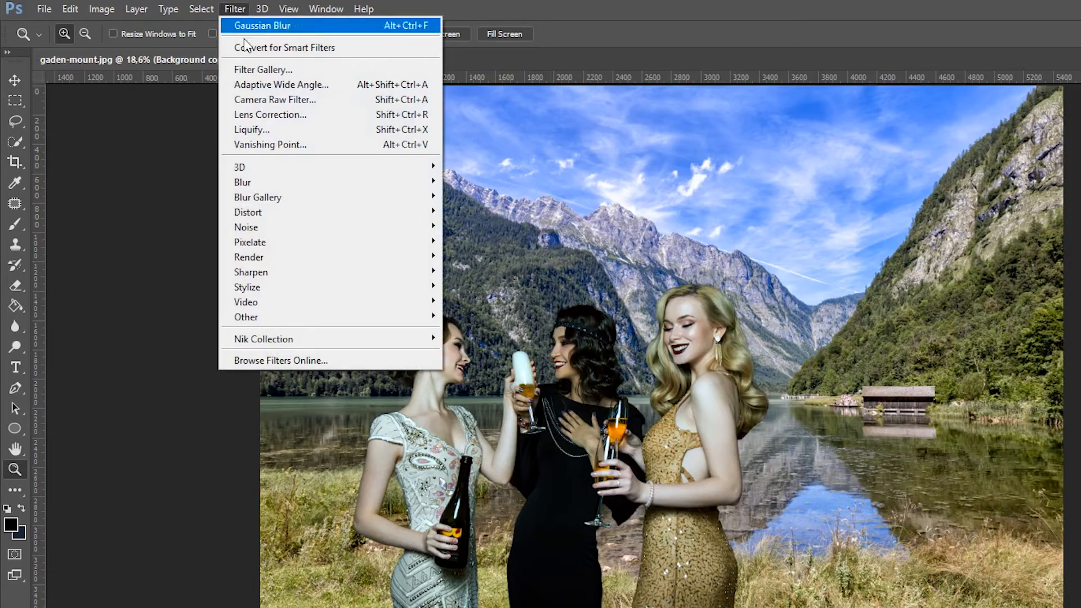
mouse_move(243, 182)
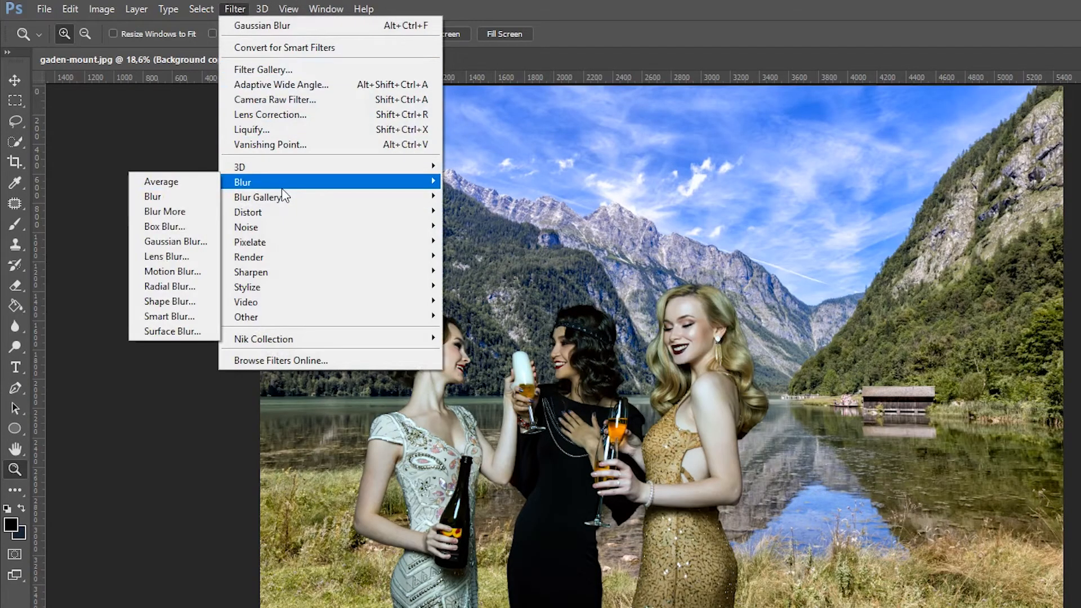
mouse_move(173, 271)
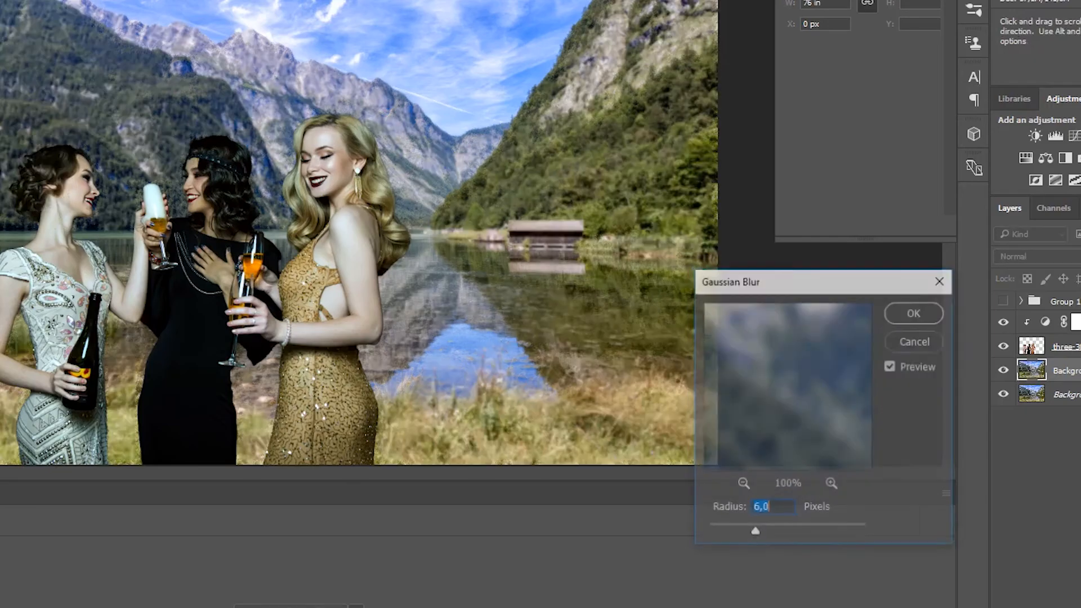
- Blur the Background copy with a Gaussian Blur radius of about 4.8 pixels
drag(755, 530, 755, 530)
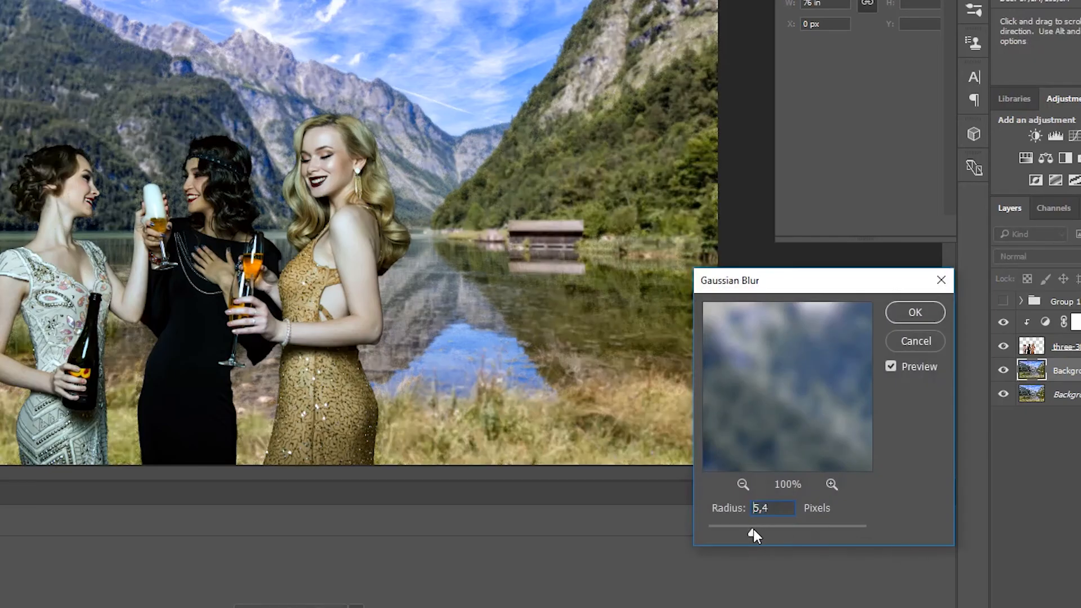
drag(755, 536, 769, 536)
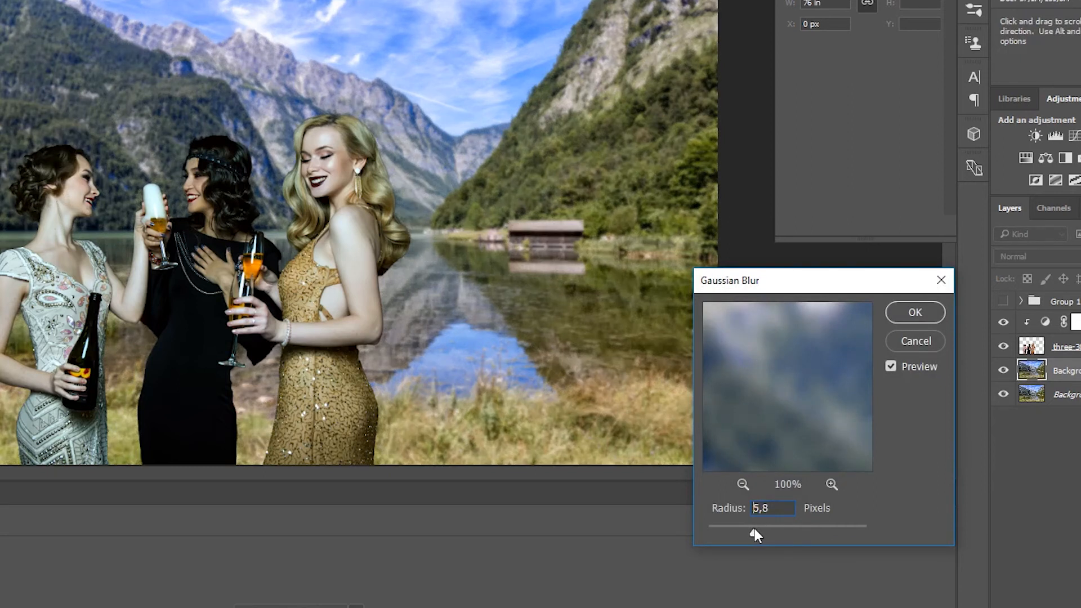
drag(757, 526, 751, 526)
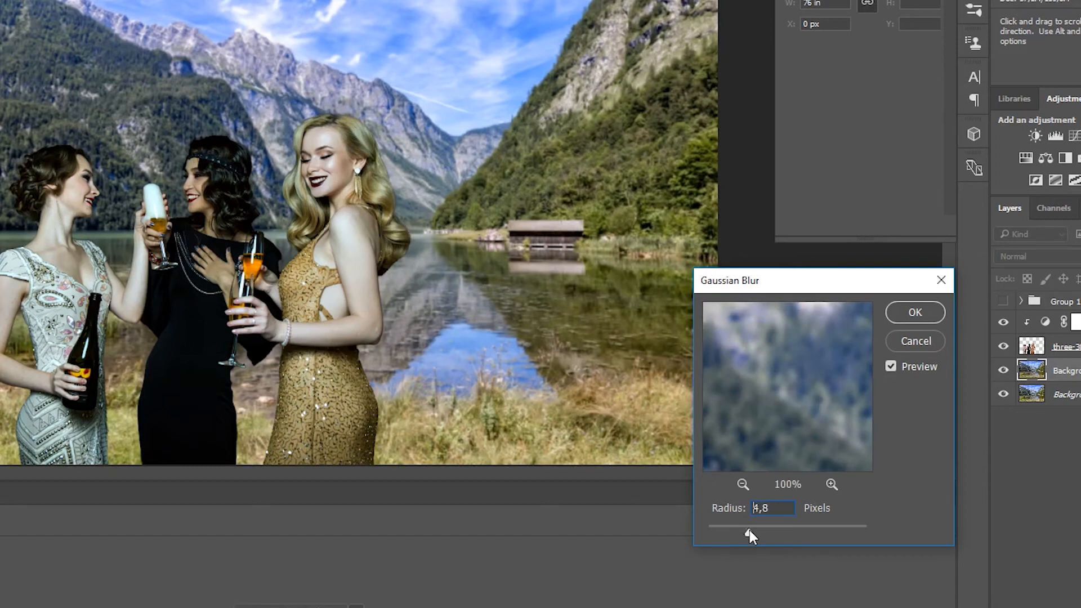
drag(751, 526, 763, 525)
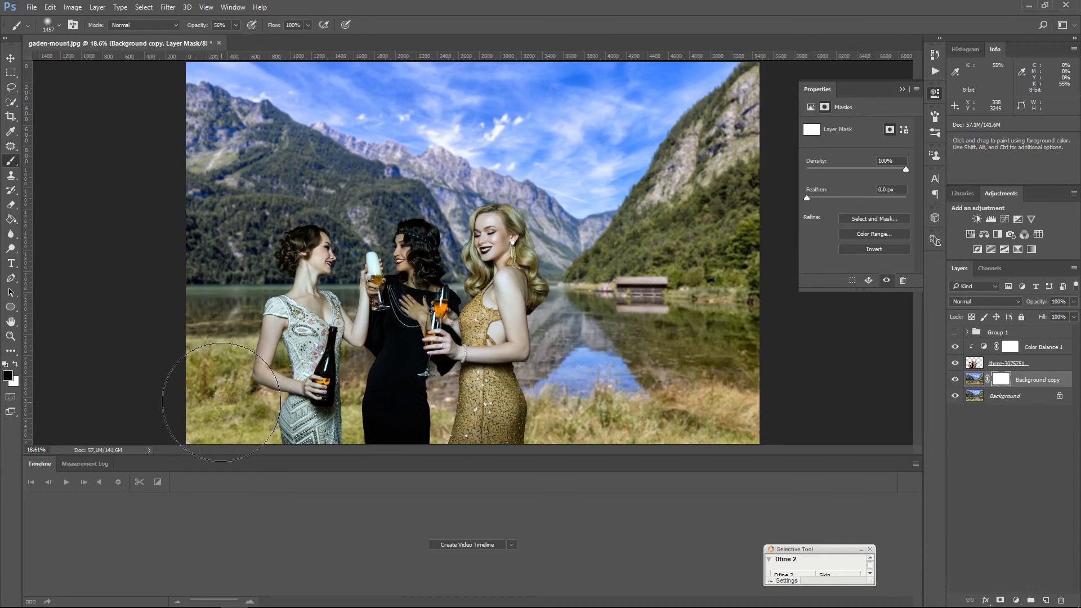
mouse_move(702, 415)
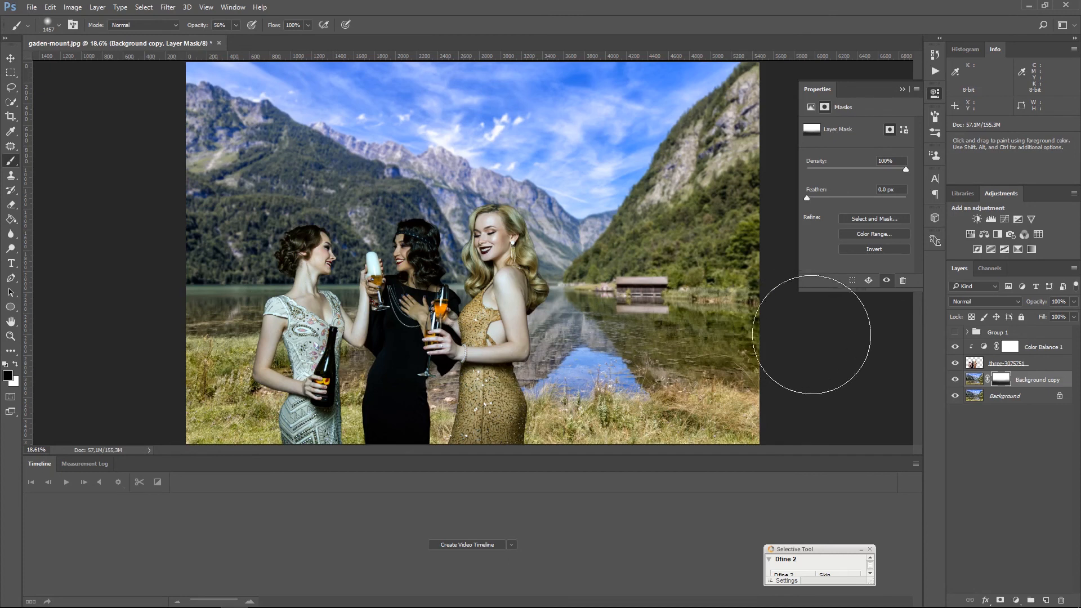
mouse_move(914, 352)
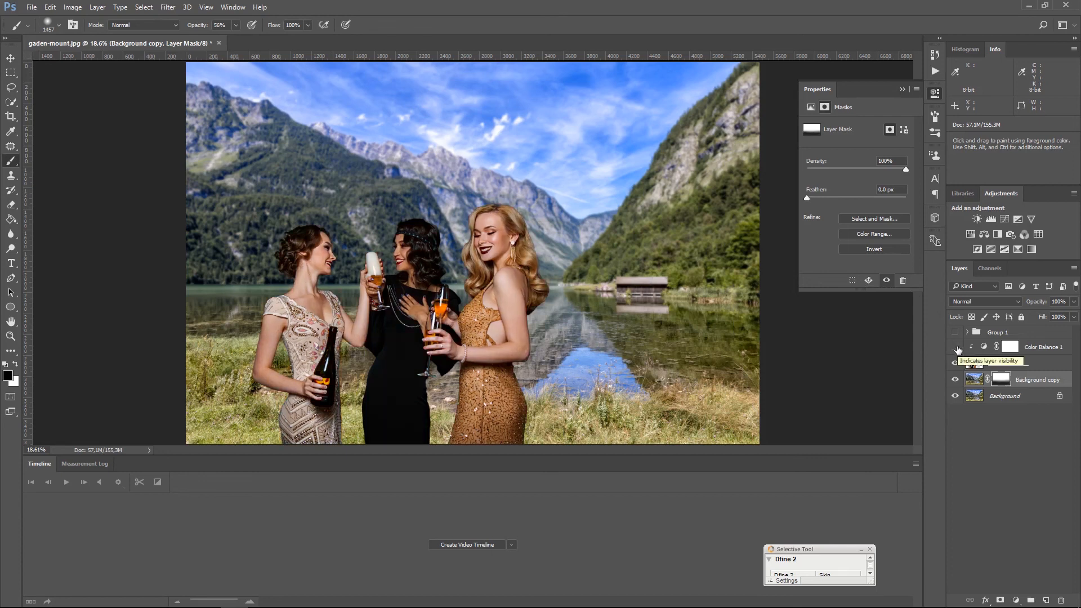
click(956, 363)
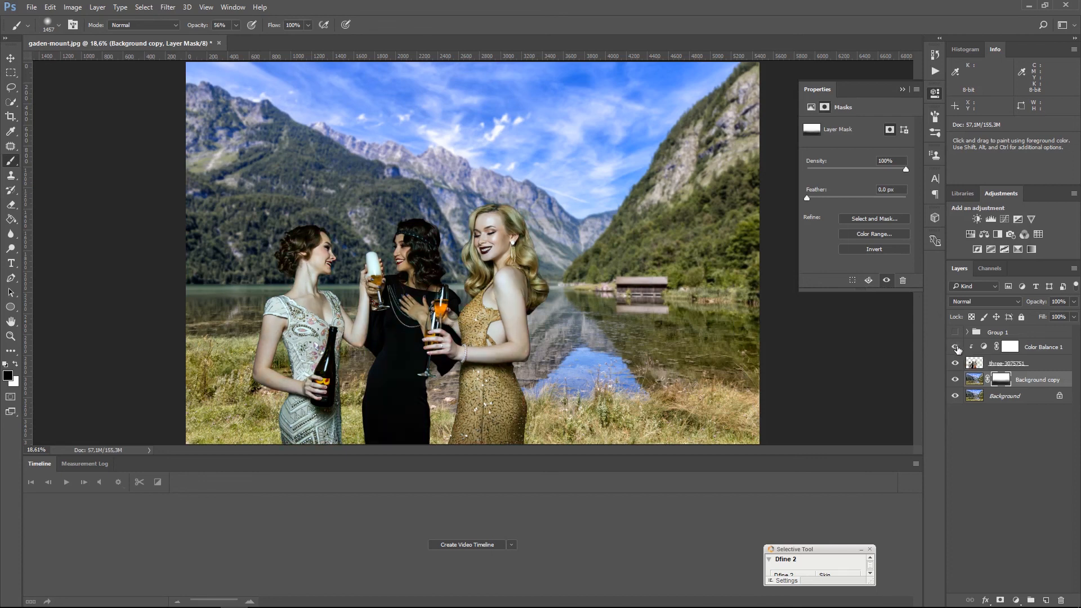